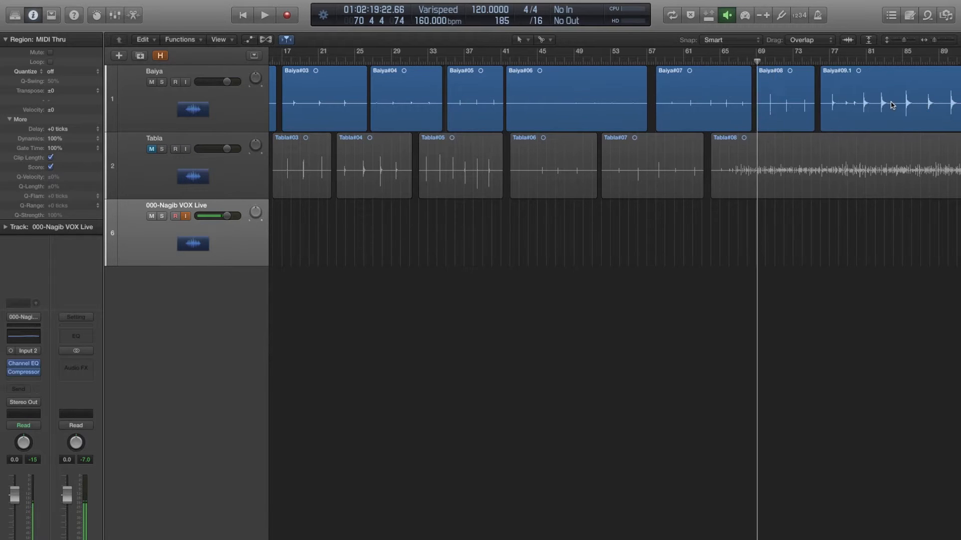
- Create three new audio tracks (Audio 7, 8, 9) below the existing tracks
scroll(right, 3)
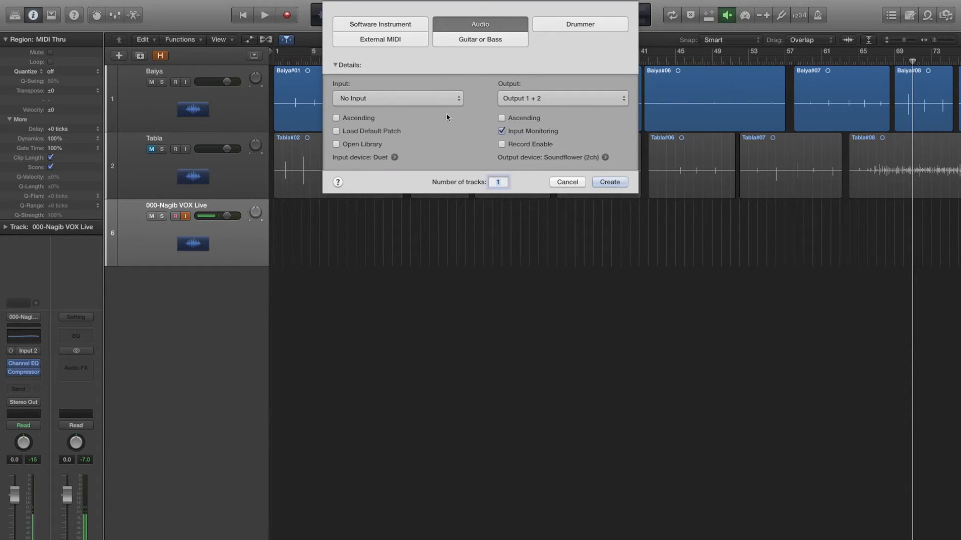
text(3)
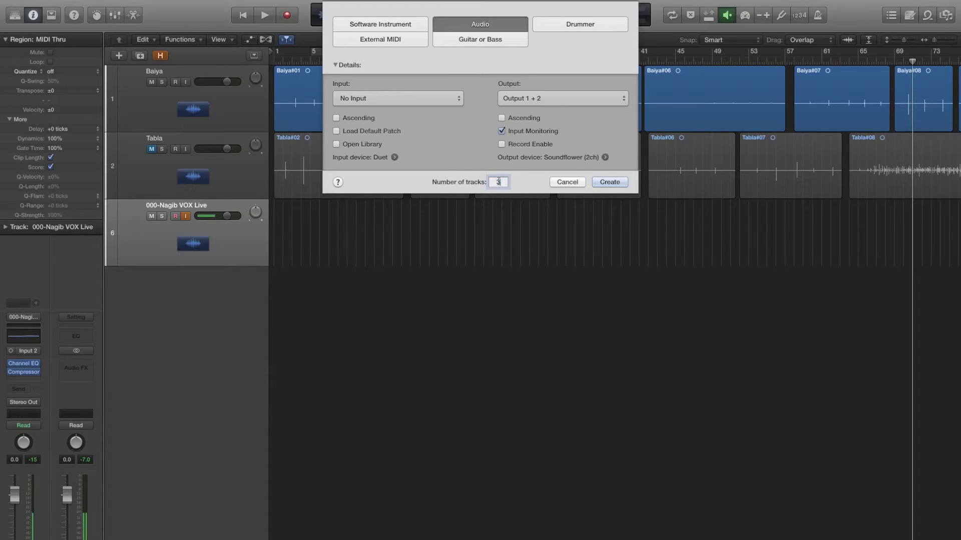
click(566, 182)
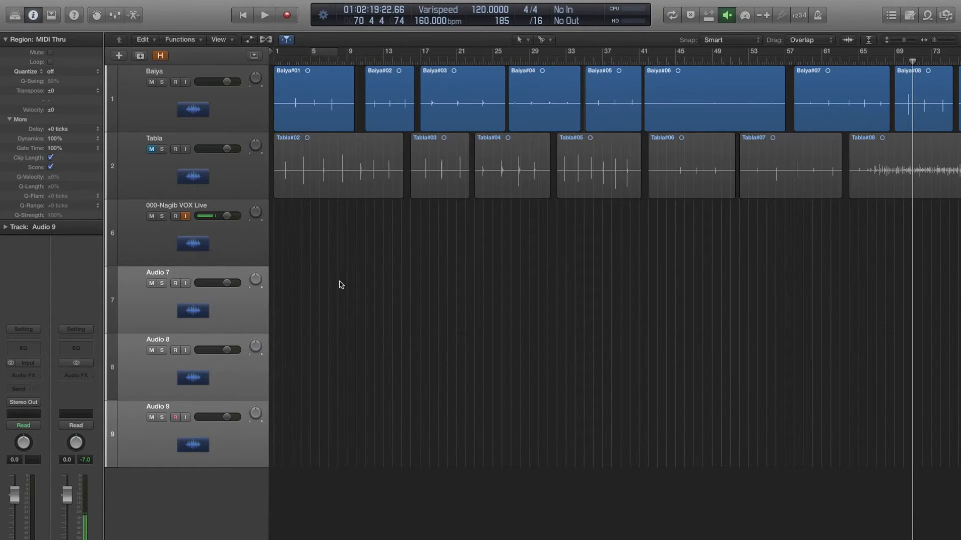
- Move the cut Baiya hits onto Audio 7-9 and trim the Baiya#08 hit to its transient
click(157, 272)
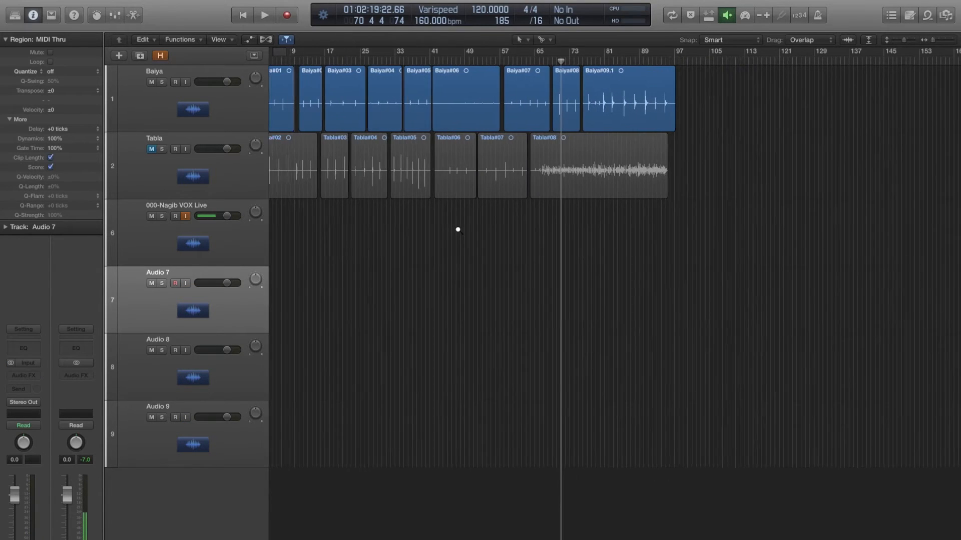
drag(637, 99, 312, 295)
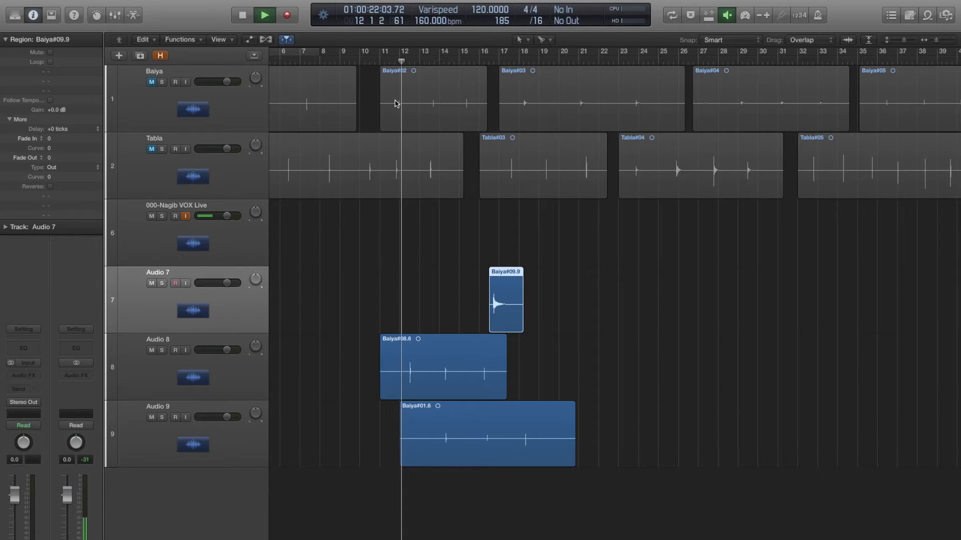
click(264, 15)
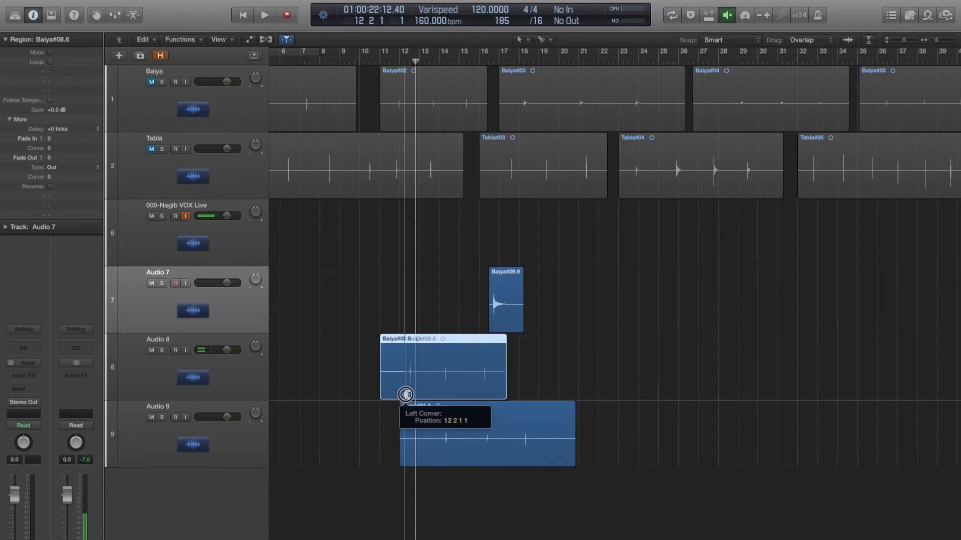
drag(405, 394, 416, 391)
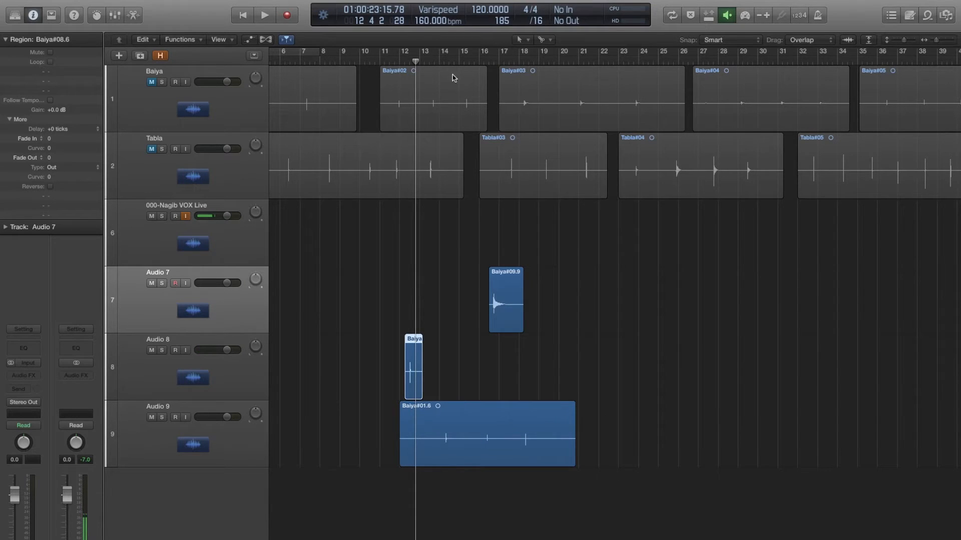
click(264, 15)
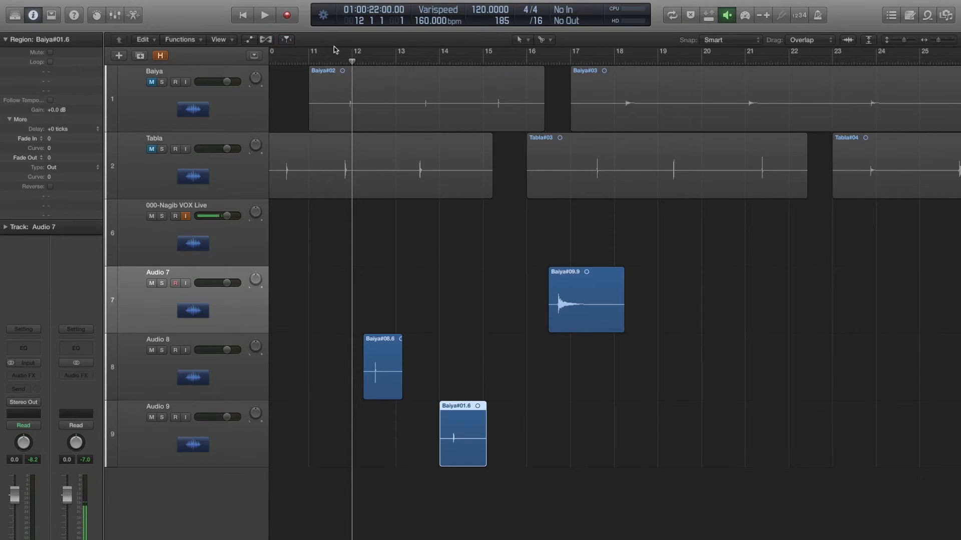
mouse_move(523, 304)
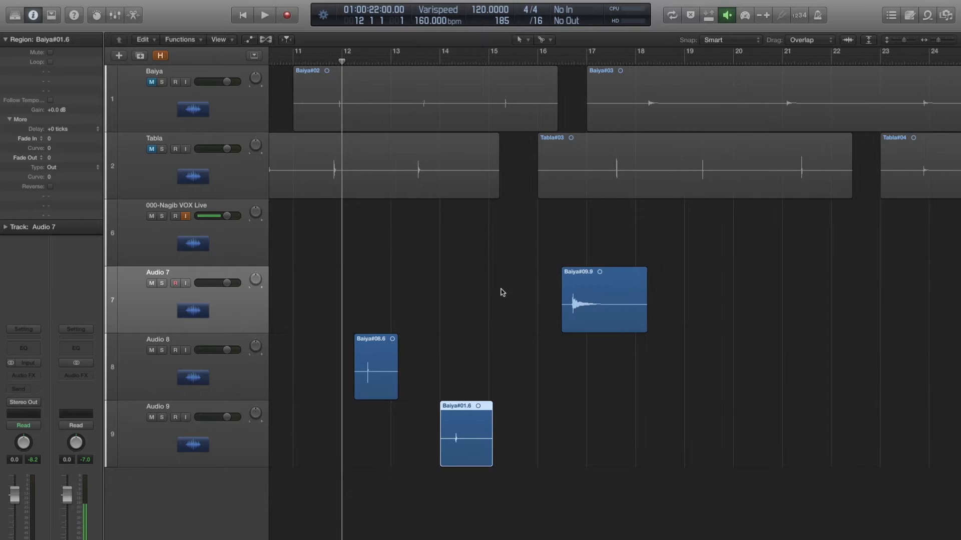
- Slide the Audio 7, 8 and 9 hits so each starts exactly at bar 12
drag(604, 300, 380, 301)
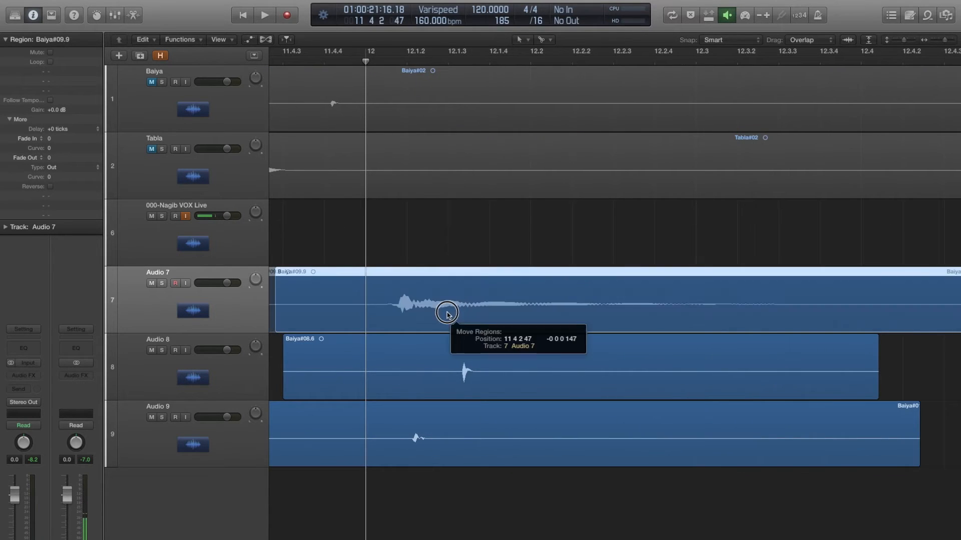
drag(448, 312, 437, 370)
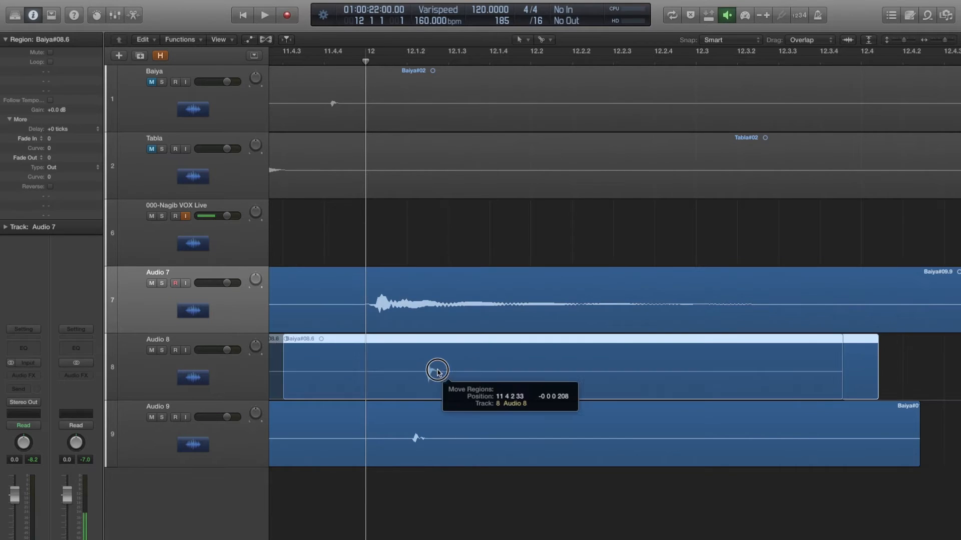
drag(437, 371, 390, 372)
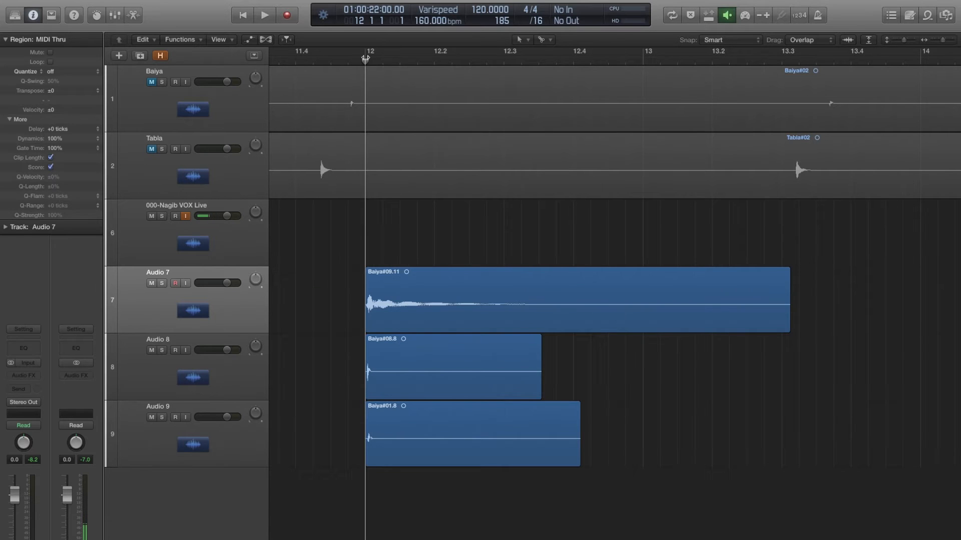
- Set a one-bar cycle over bar 12 and audition the three hits in a loop
drag(367, 51, 637, 51)
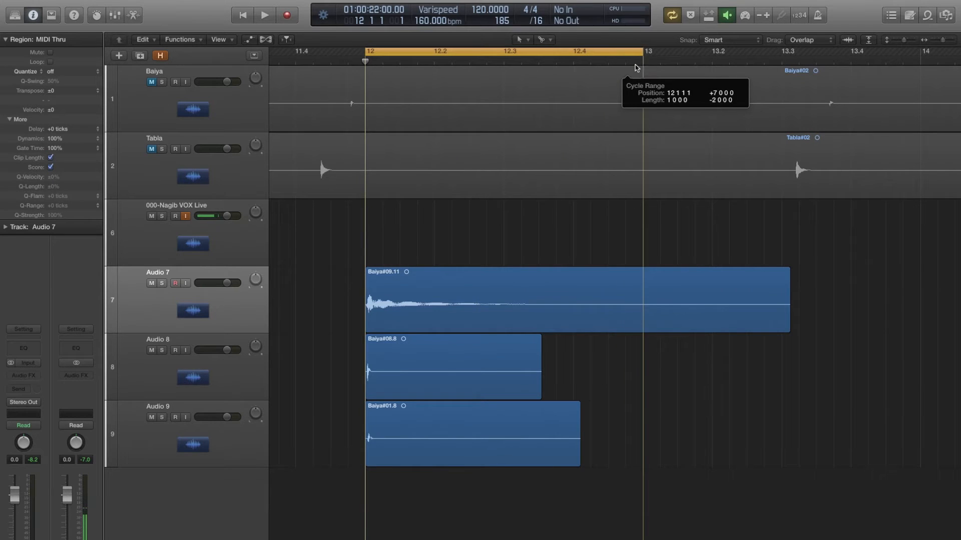
click(265, 15)
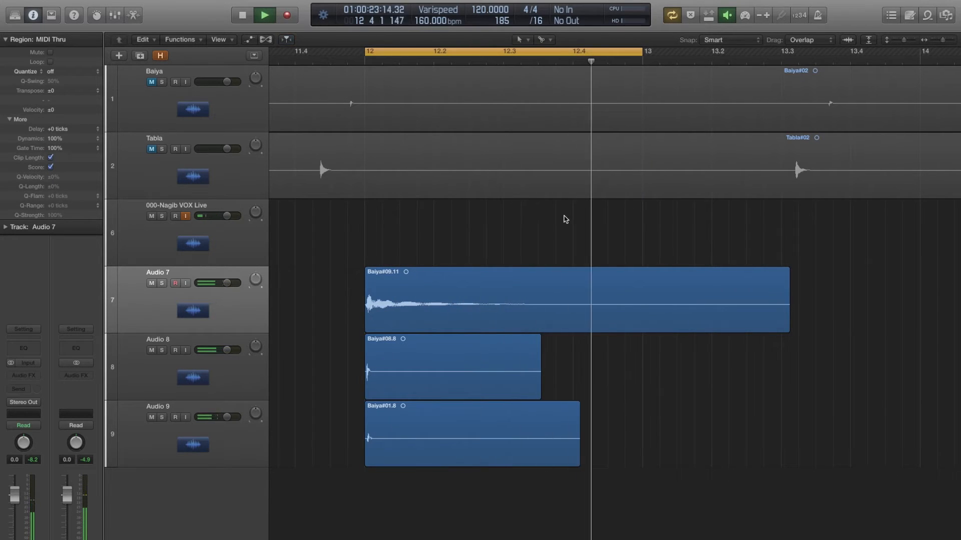
click(264, 15)
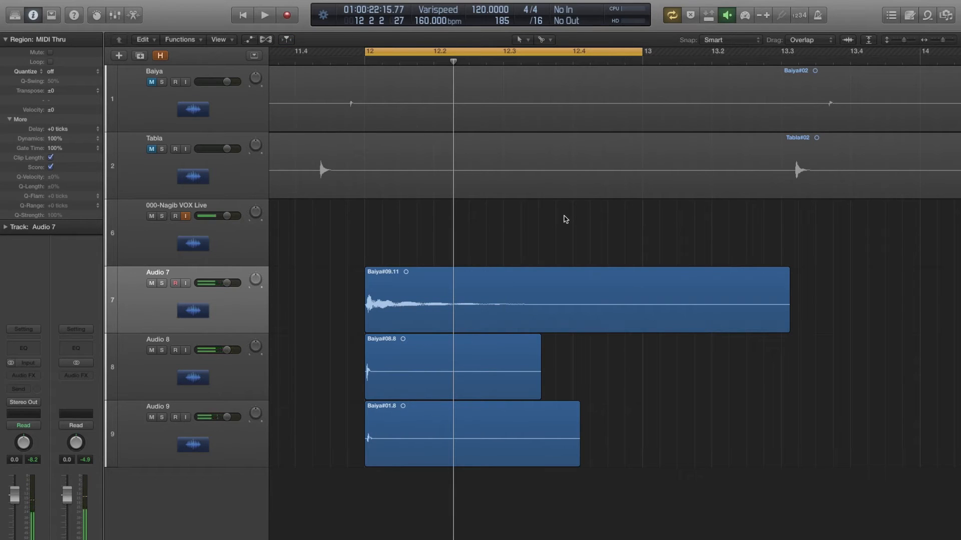
click(264, 15)
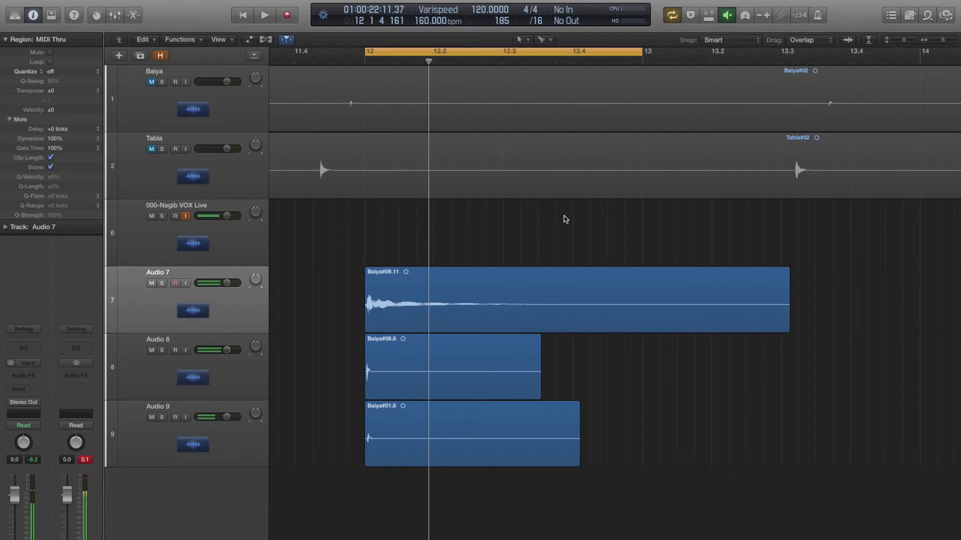
click(380, 422)
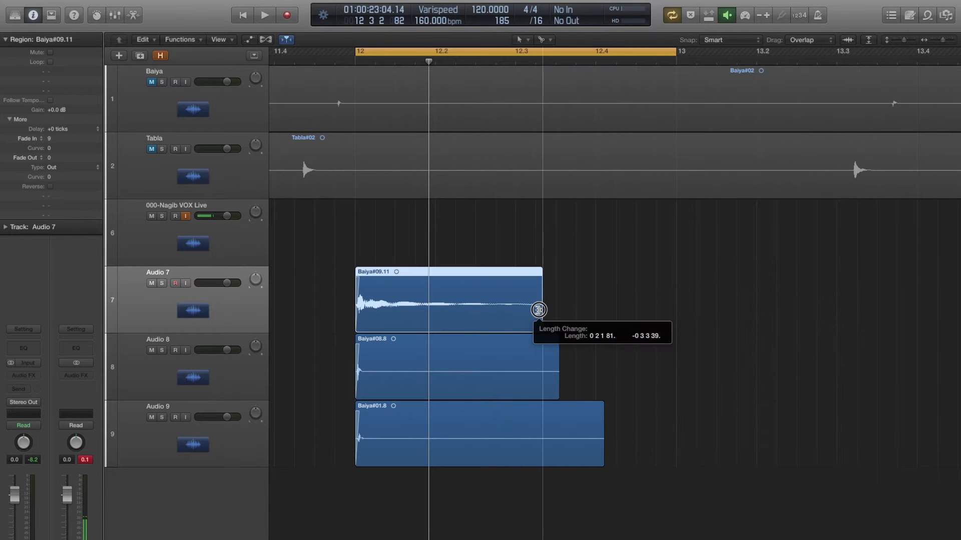
- Adjust the Audio 7 hit's region length, settling on about three beats
drag(539, 309, 517, 307)
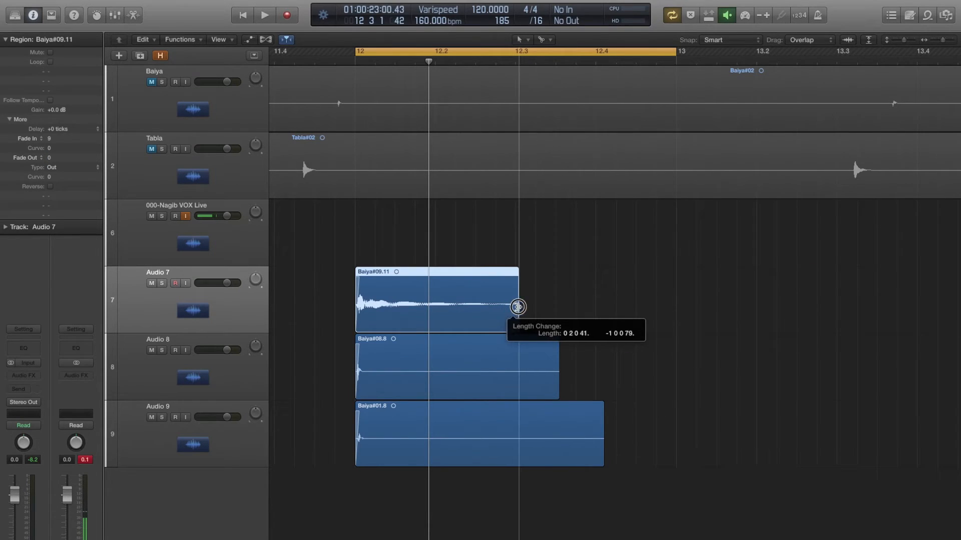
drag(518, 307, 592, 307)
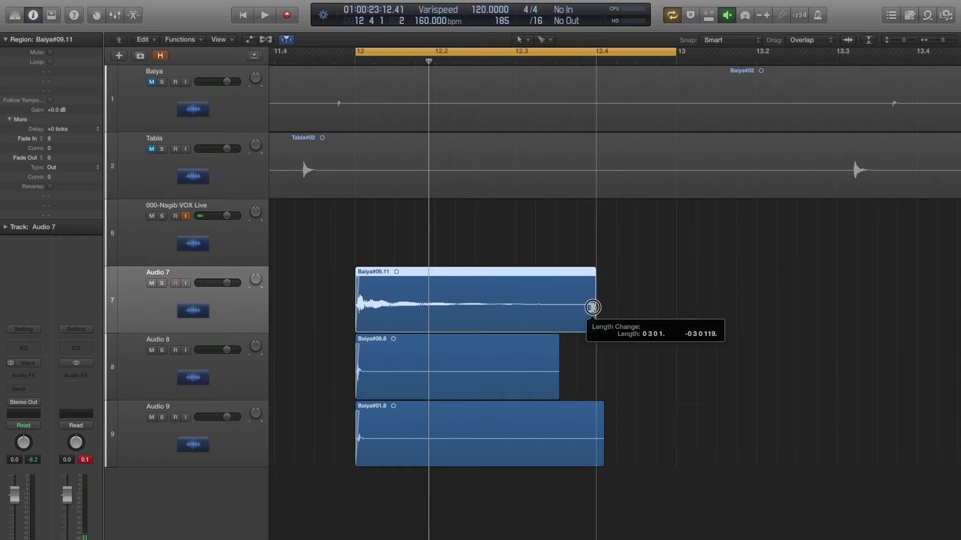
drag(591, 307, 510, 279)
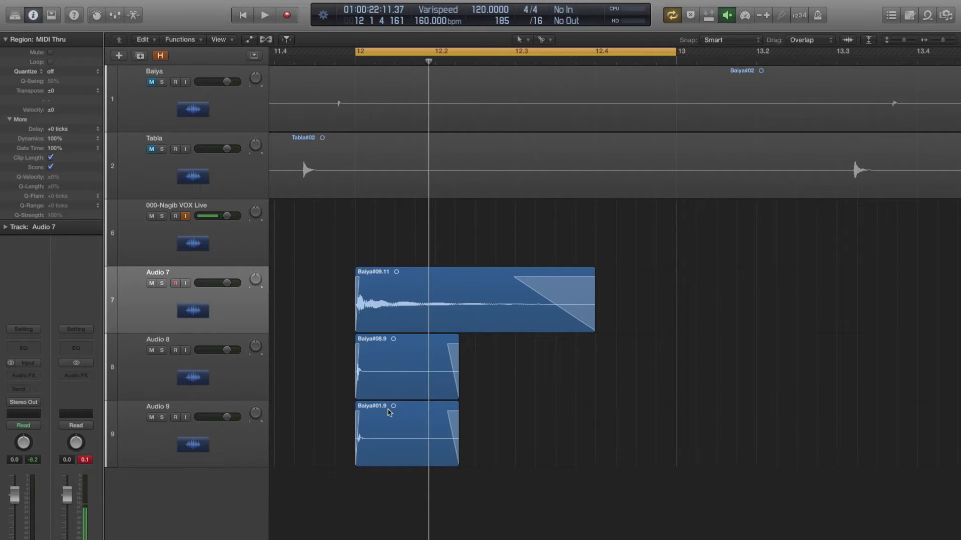
mouse_move(387, 315)
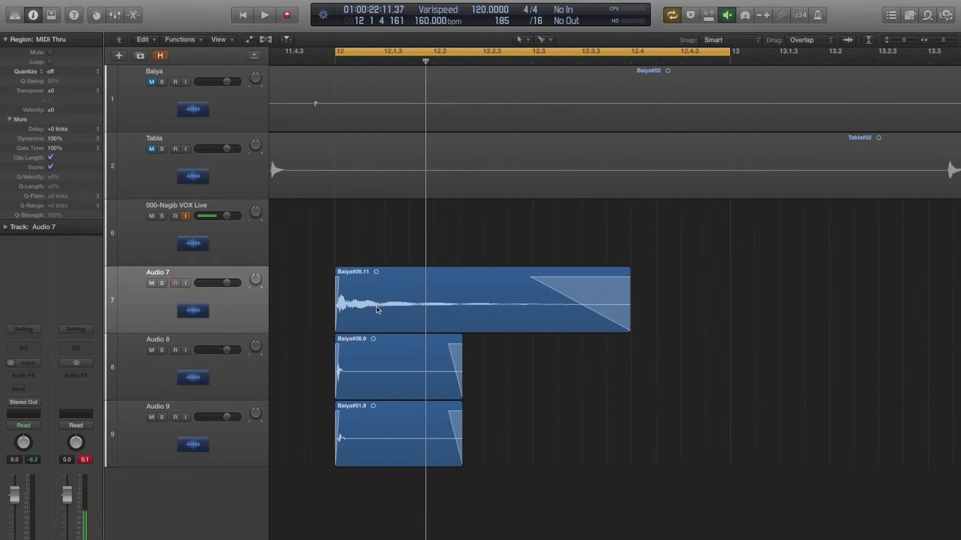
- Select the Baiya#01.9 hit on Audio 9, give it a short fade-in and audition it
click(398, 433)
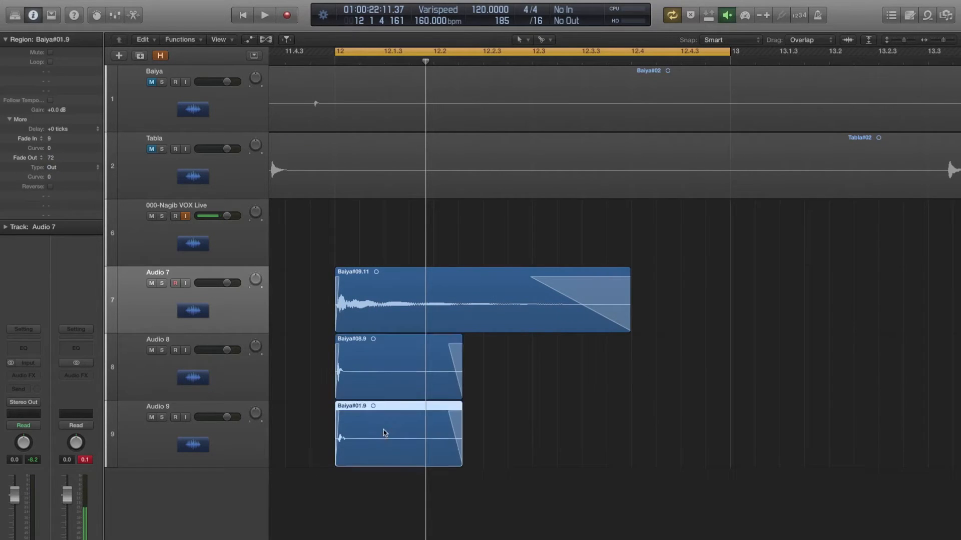
drag(255, 347, 255, 355)
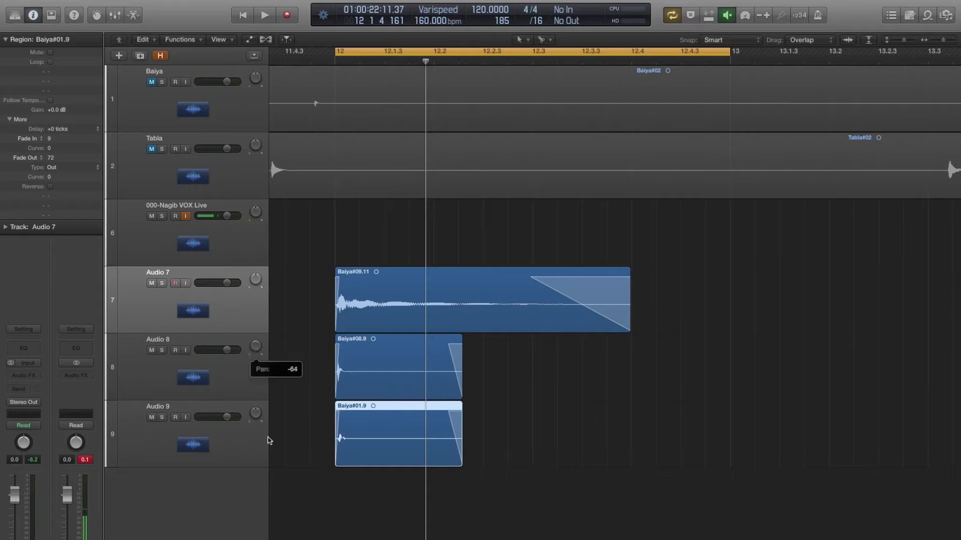
mouse_move(369, 361)
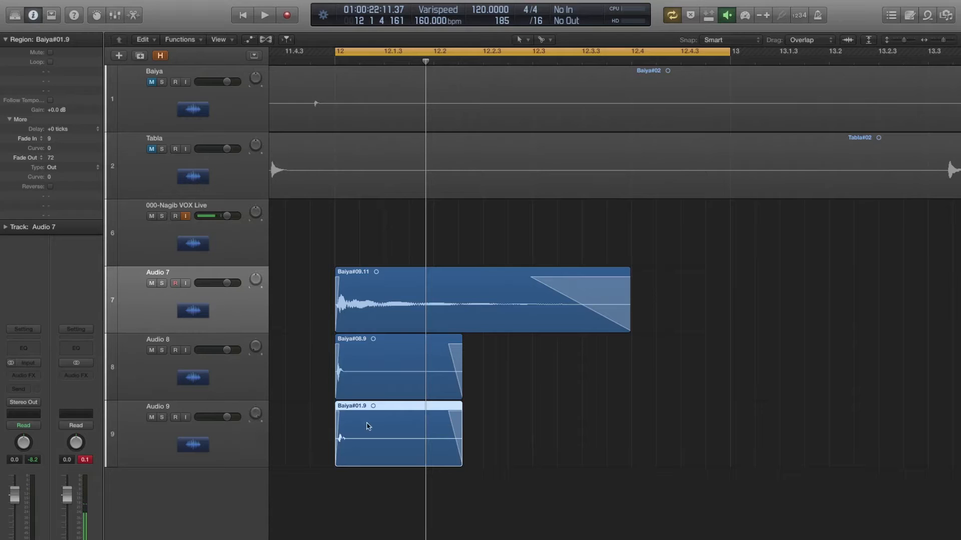
mouse_move(289, 414)
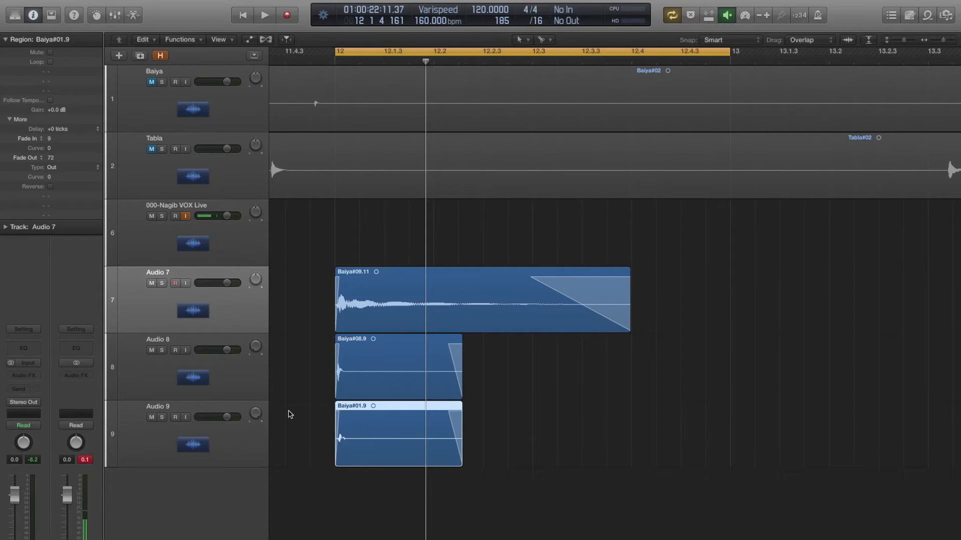
click(264, 15)
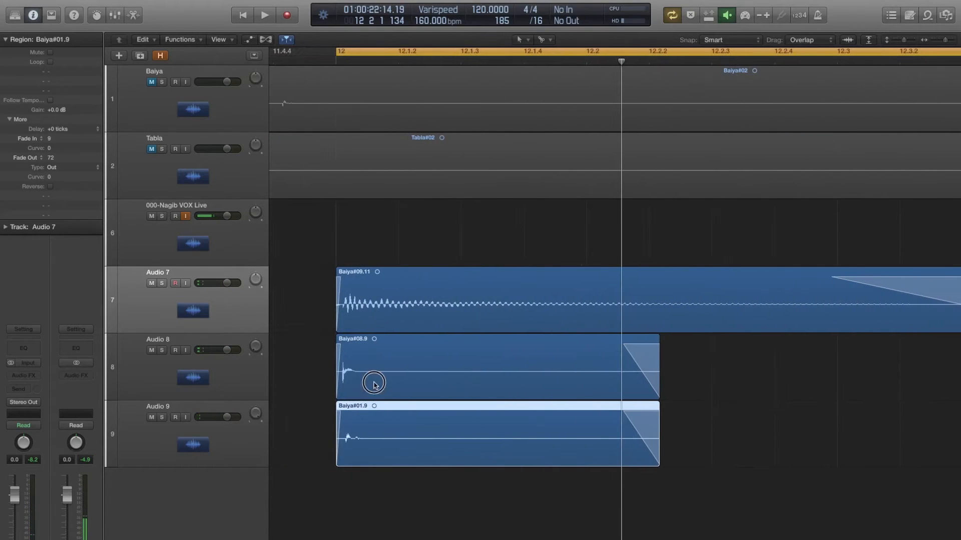
mouse_move(386, 453)
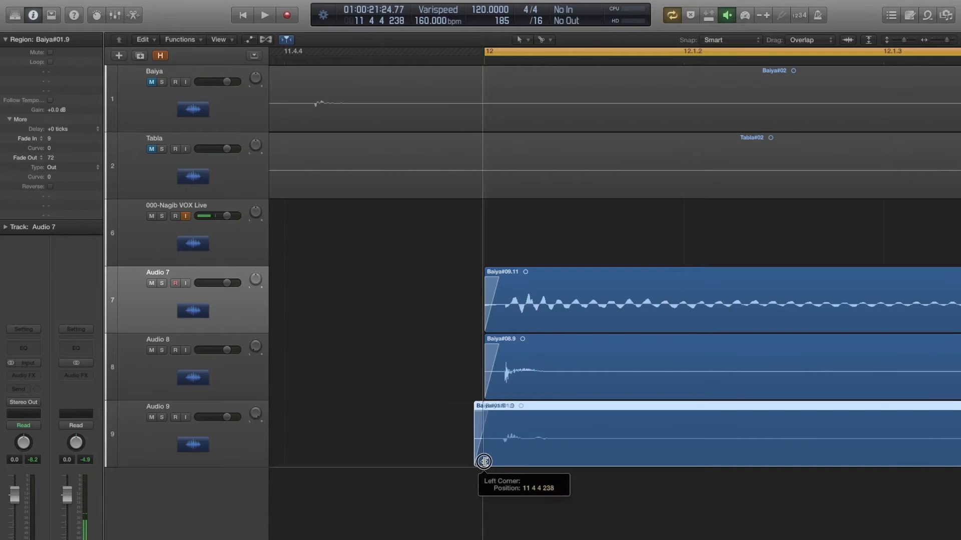
click(265, 15)
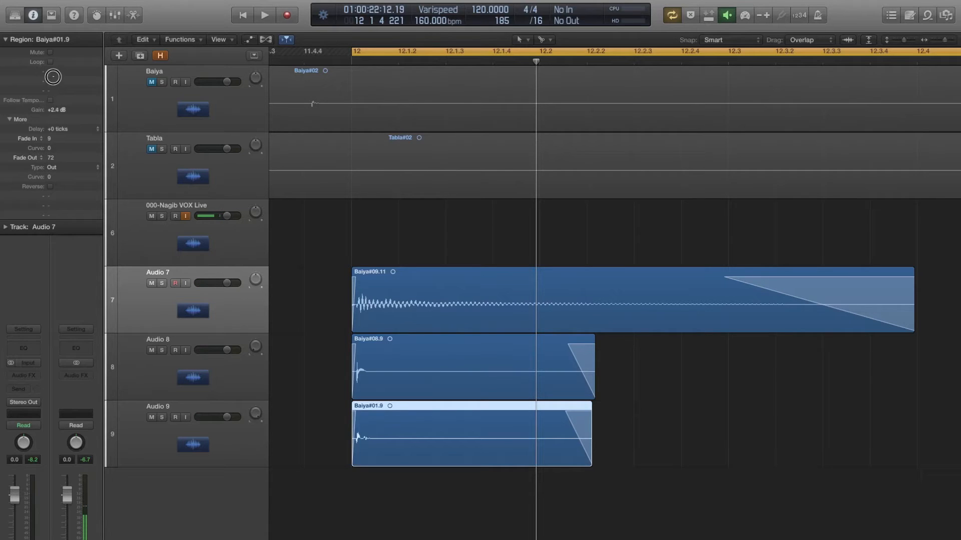
- Raise the Baiya#01.9 hit's gain a few dB in the Region inspector and check it in the loop
click(264, 15)
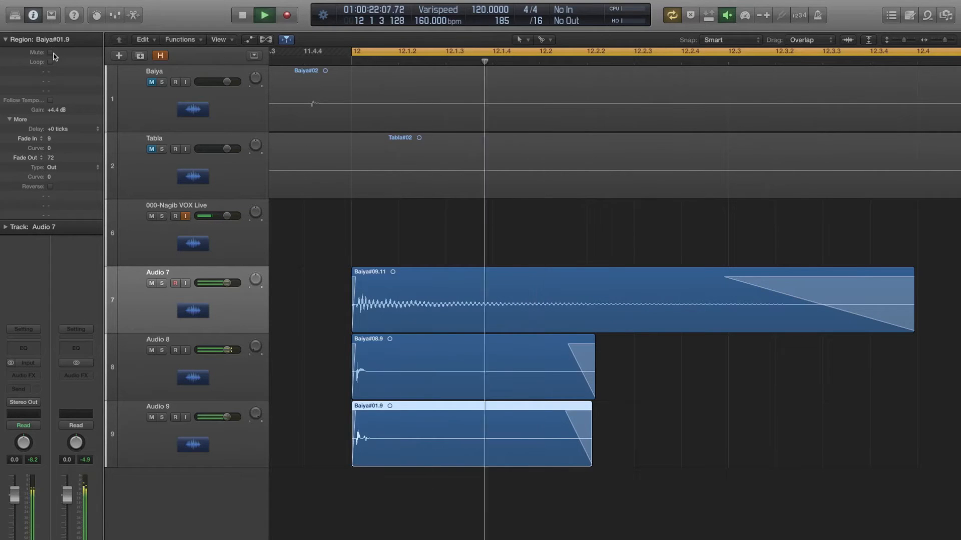
click(265, 15)
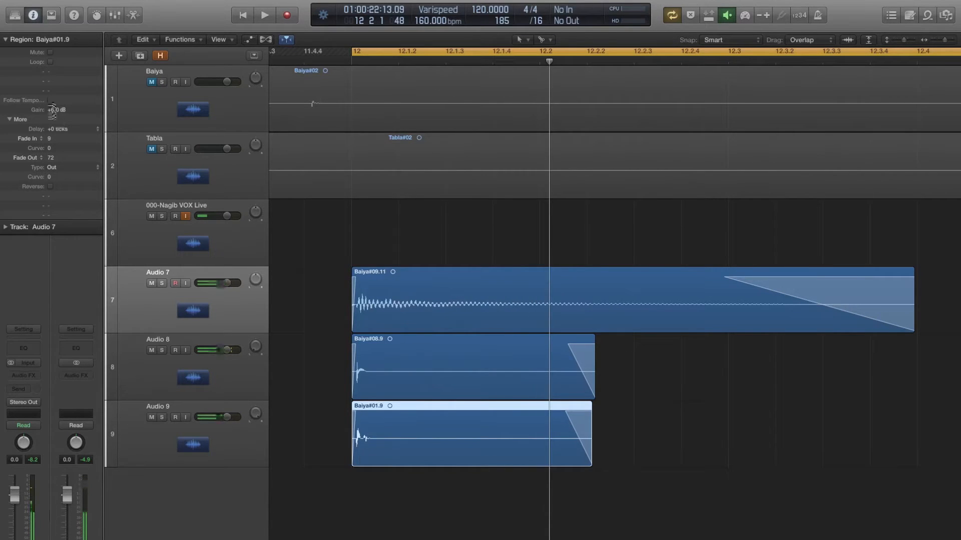
drag(55, 110, 55, 111)
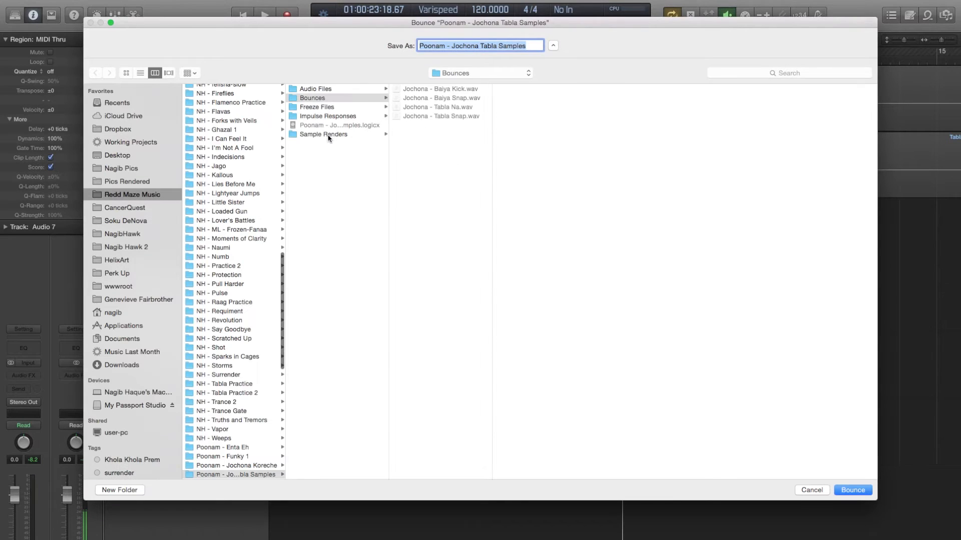
- Name the bounce file 'Jochona Tabla Samples' in the Bounce dialog
click(323, 134)
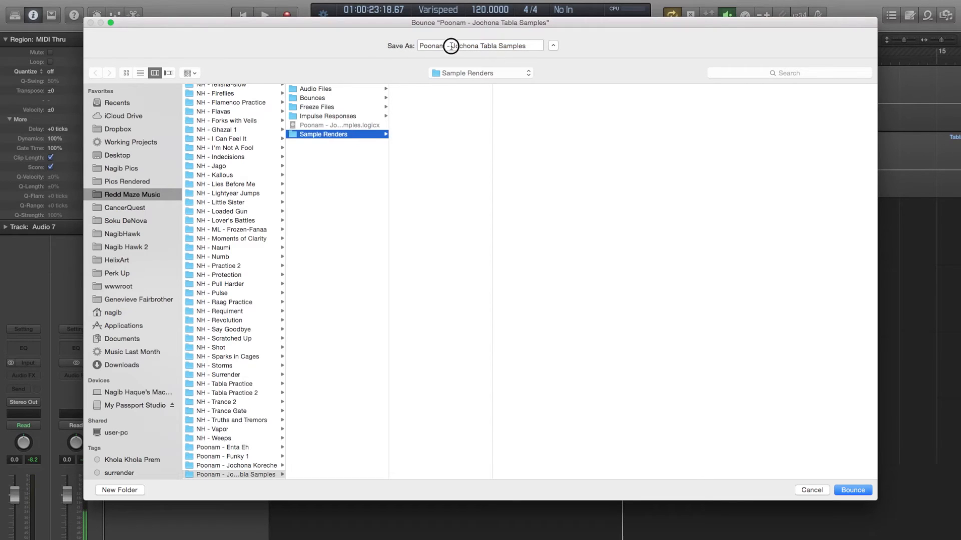
text(Jochona Tabla Samples)
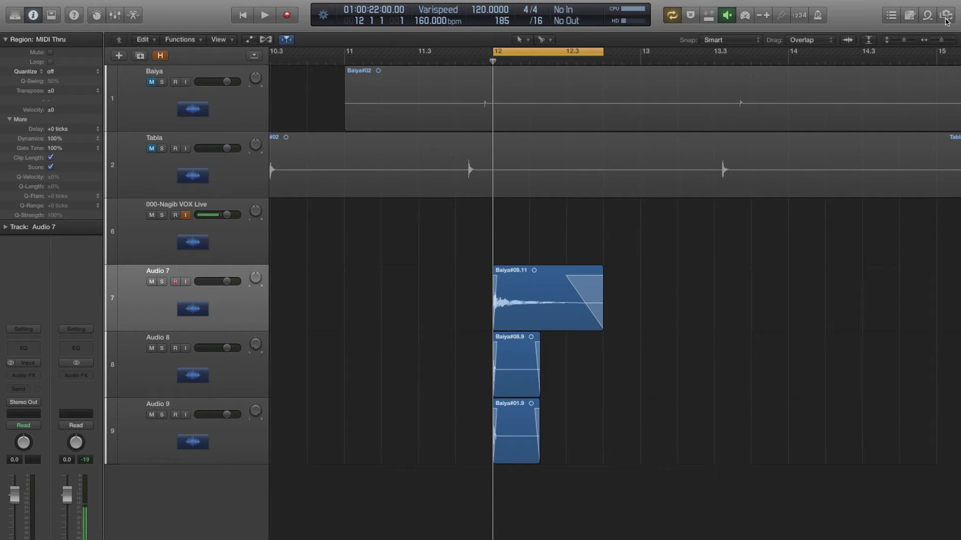
- Browse All Files to Sample Renders and audition the rendered Jochona Tabla Kick.wav
click(946, 15)
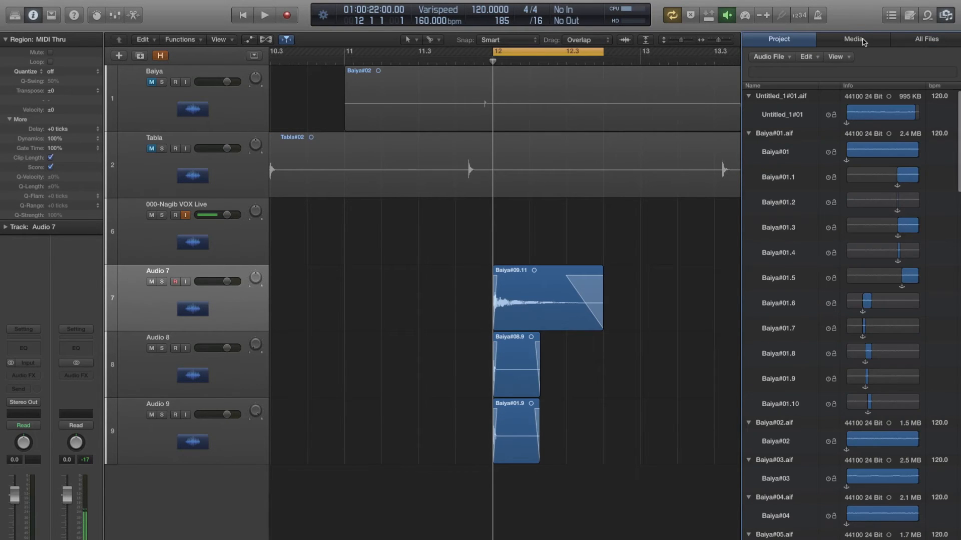
click(926, 39)
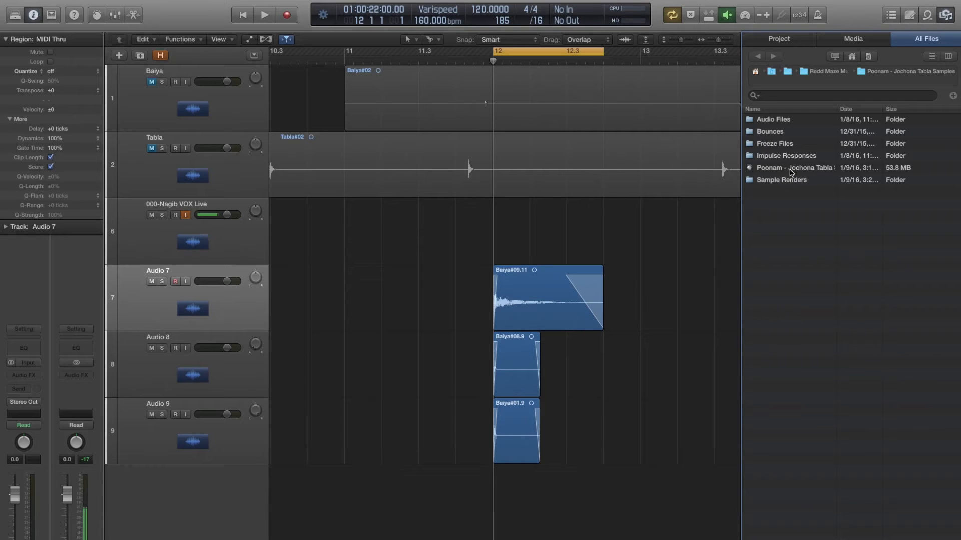
mouse_move(653, 217)
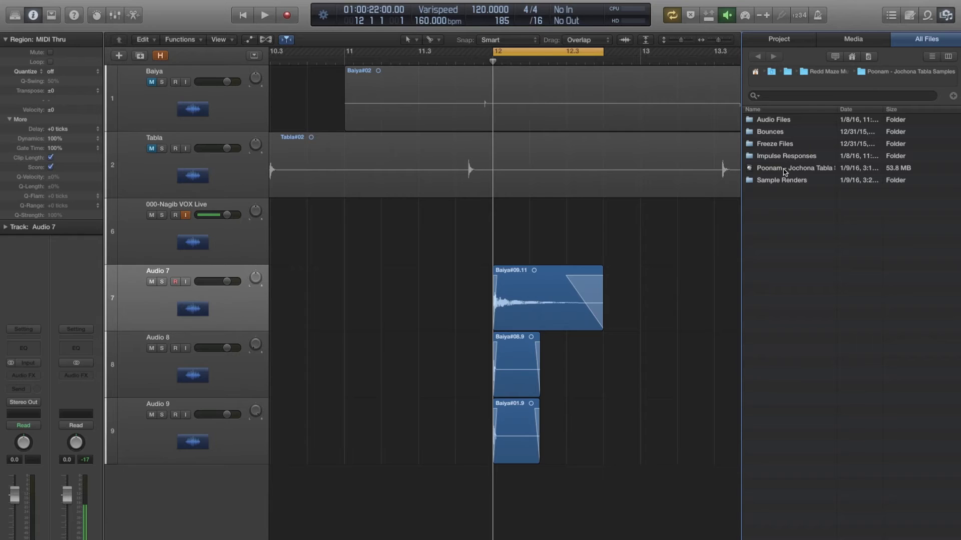
double_click(795, 168)
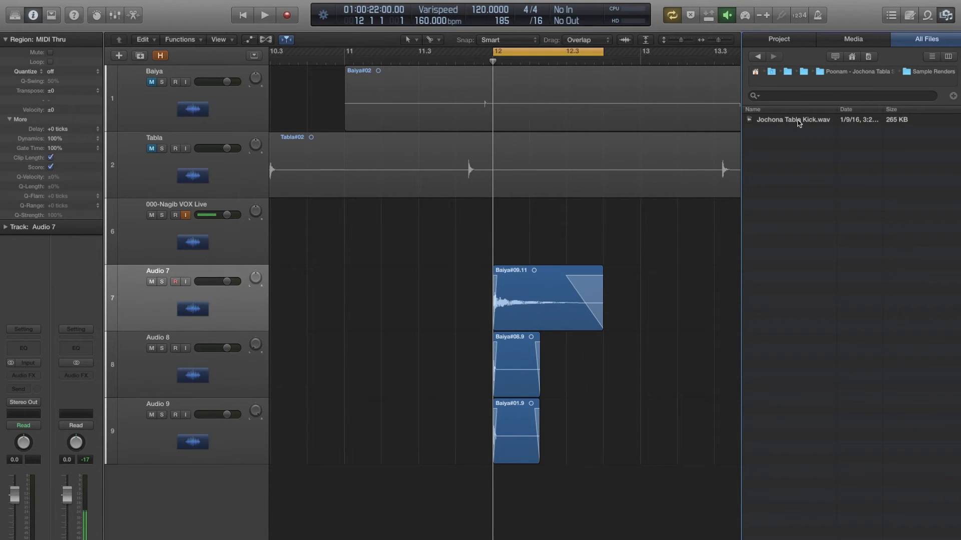
click(793, 119)
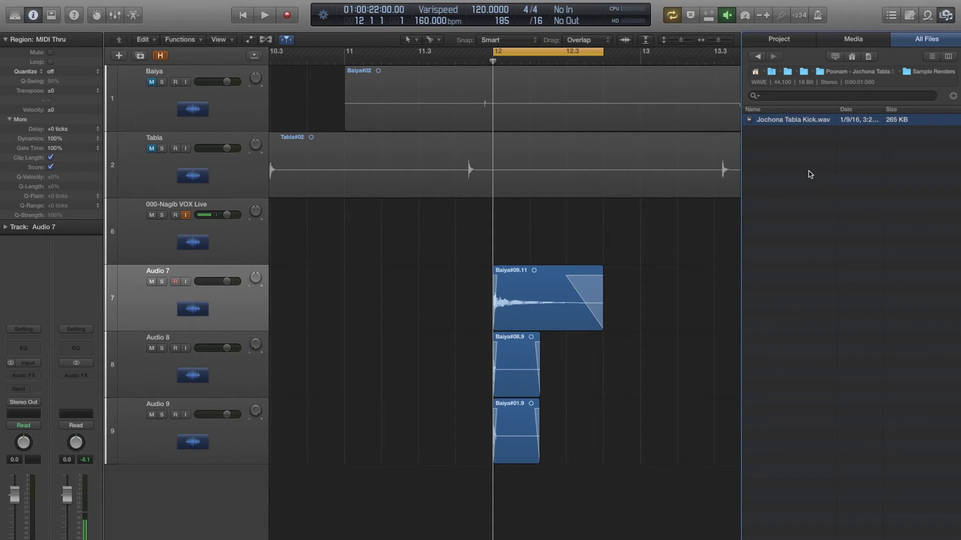
mouse_move(809, 200)
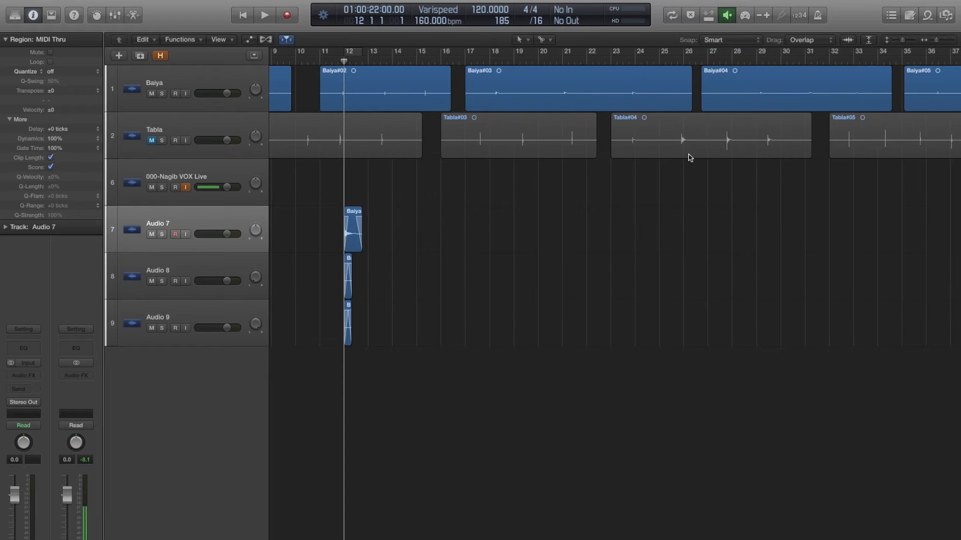
- Locate a tabla snap hit around bar 62 and select its region on Audio 7
scroll(right, 3)
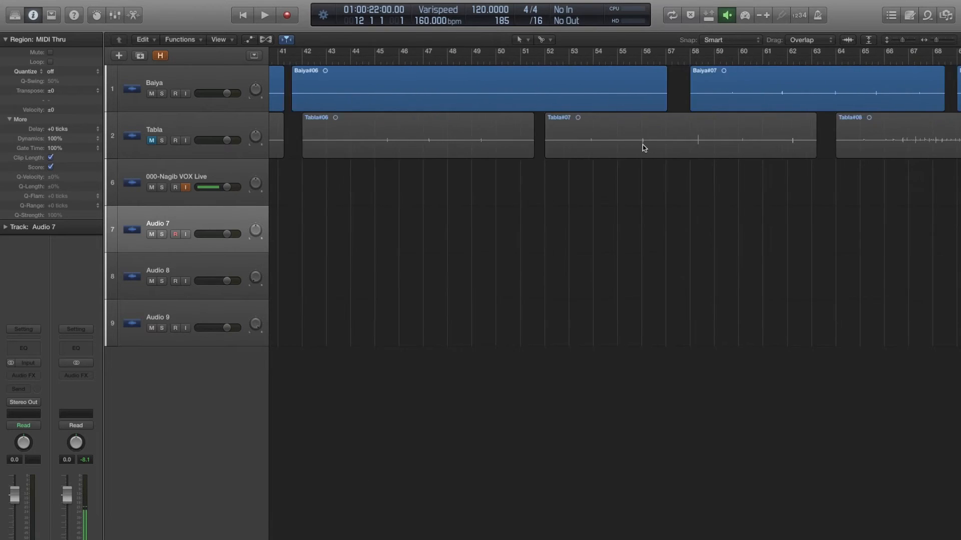
scroll(right, 3)
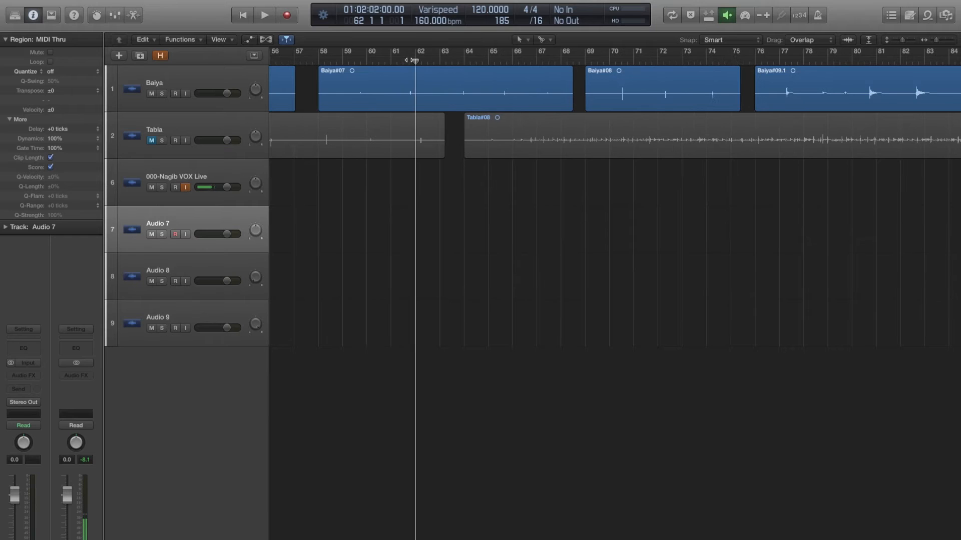
click(264, 15)
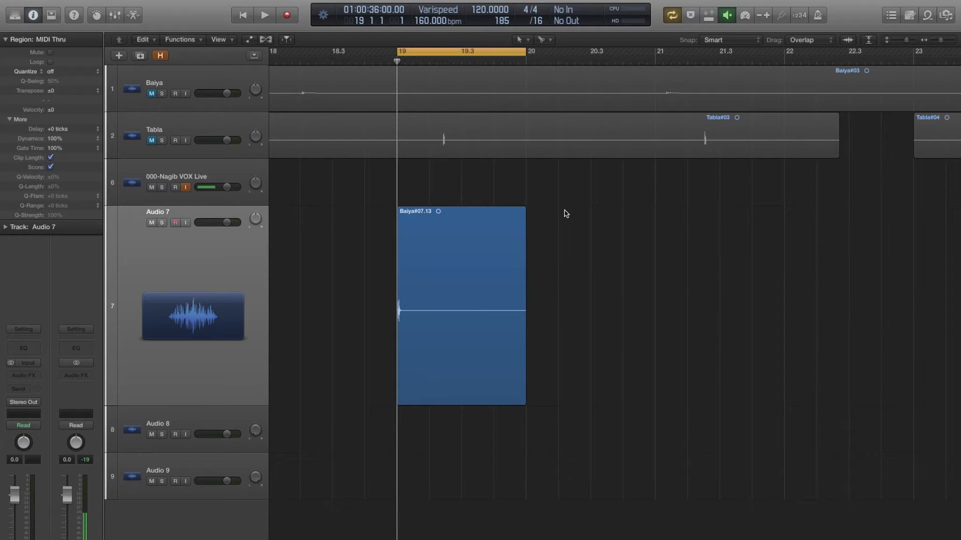
click(264, 15)
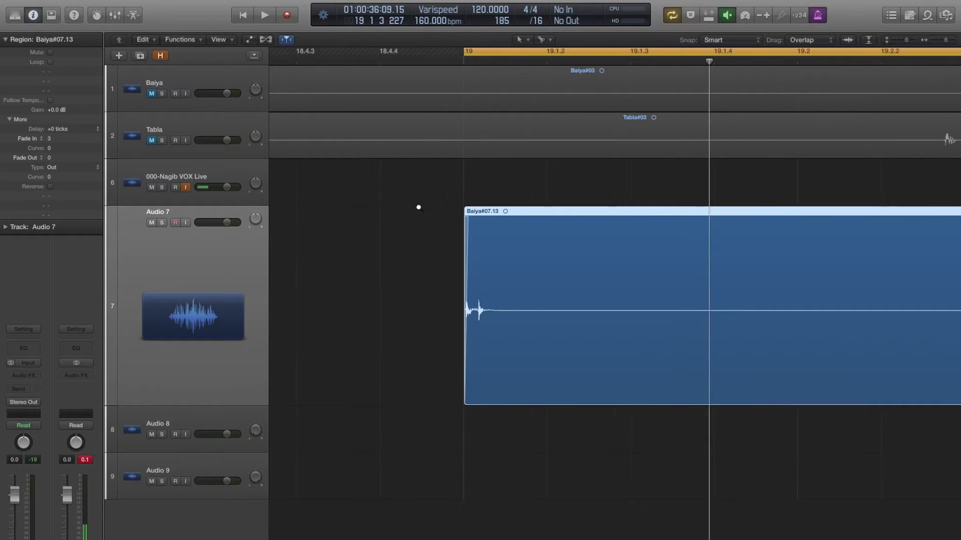
click(265, 15)
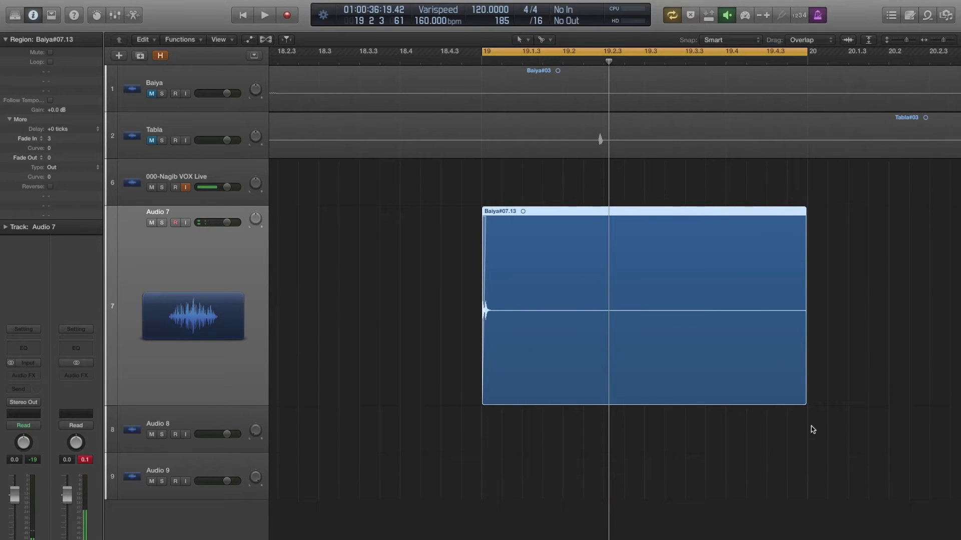
- Trim the snap region's right edge down to just the hit
drag(805, 375, 560, 375)
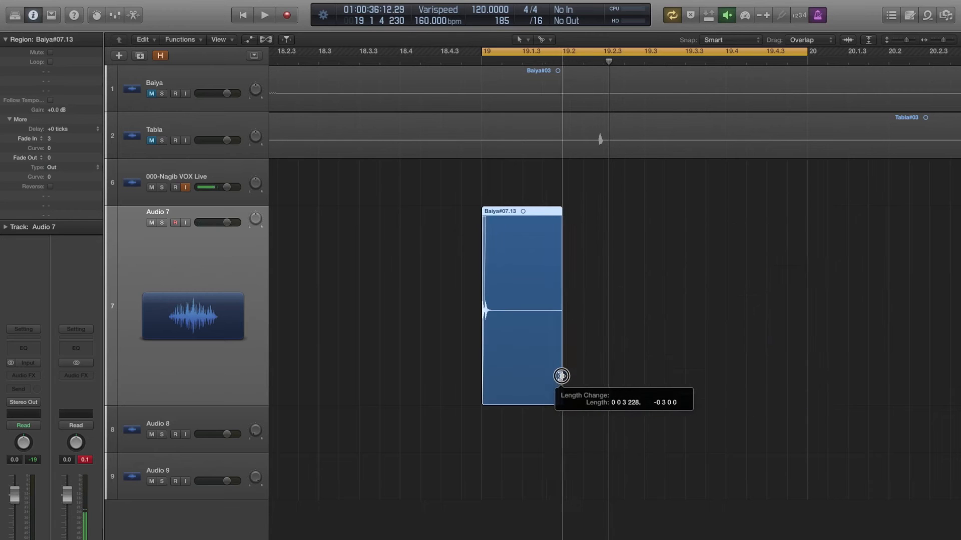
drag(559, 375, 557, 212)
text(Jochona Tabla S)
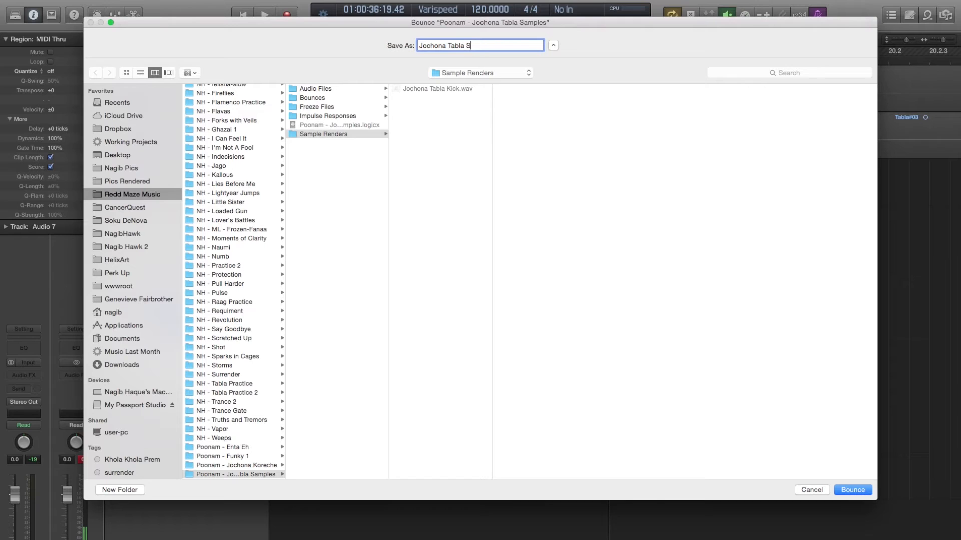
- Bounce the snap hit as Jochona Tabla Snap.wav into Sample Renders
click(851, 490)
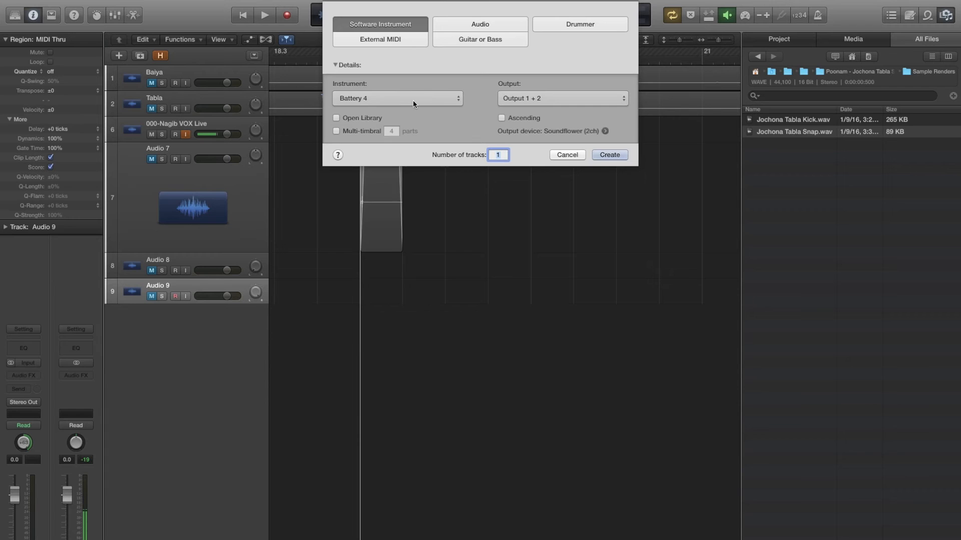
- Create a software instrument track with Battery 4 (Stereo) as its instrument
click(396, 98)
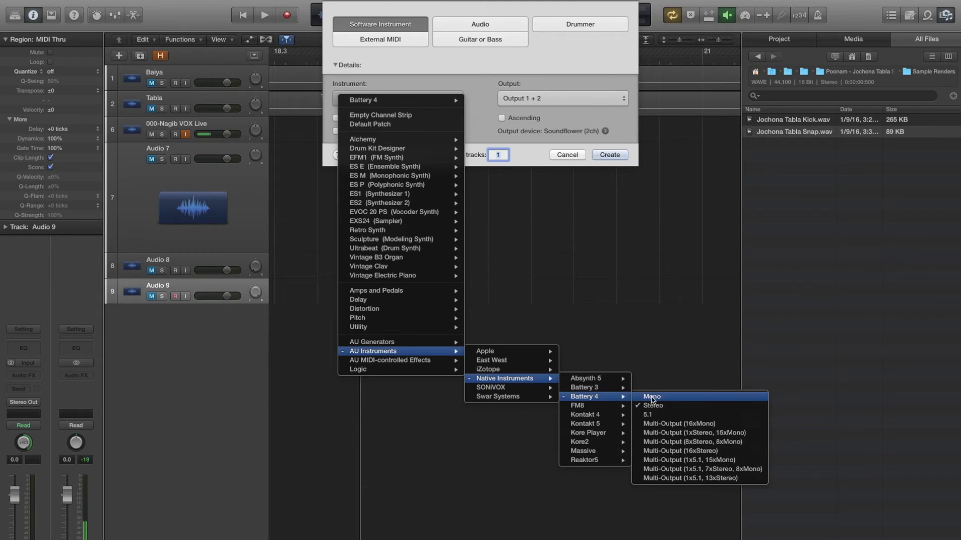
click(652, 396)
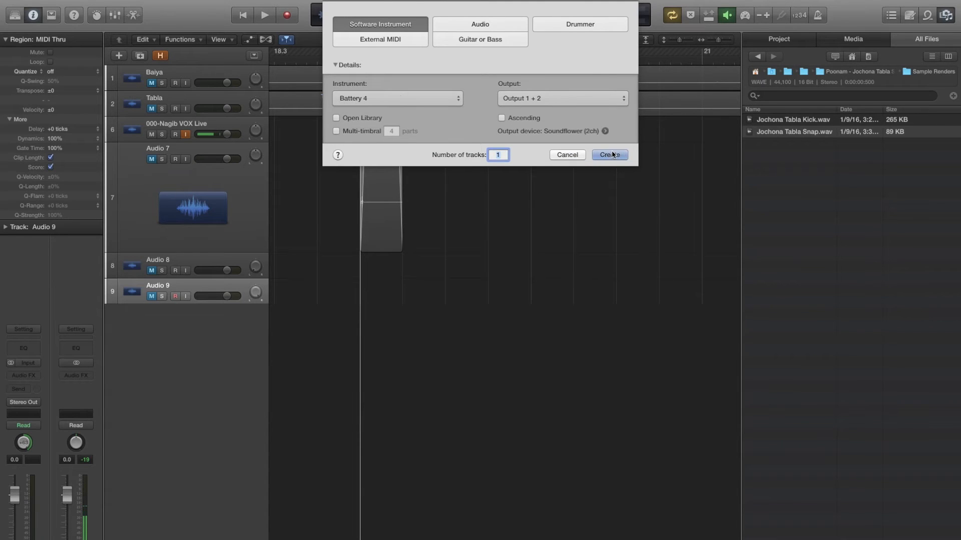
mouse_move(461, 286)
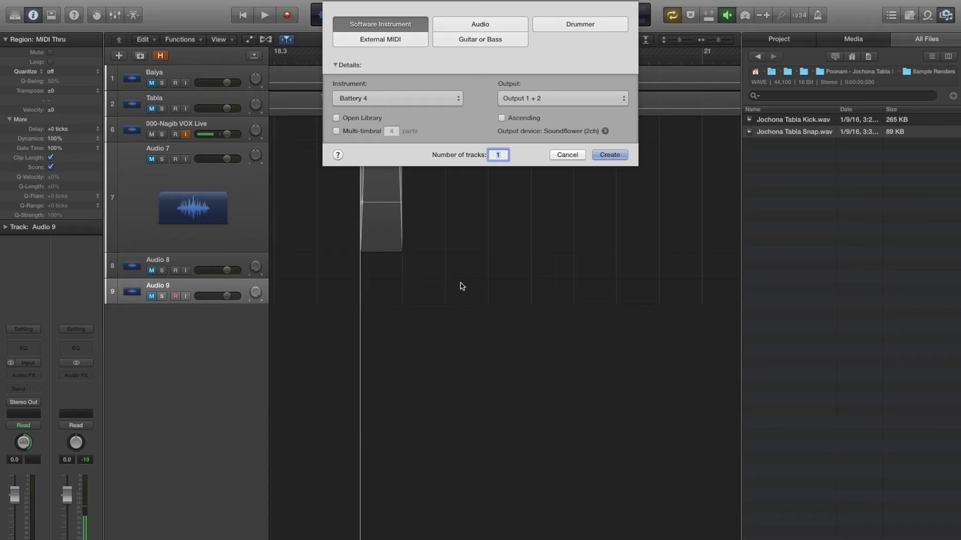
click(609, 155)
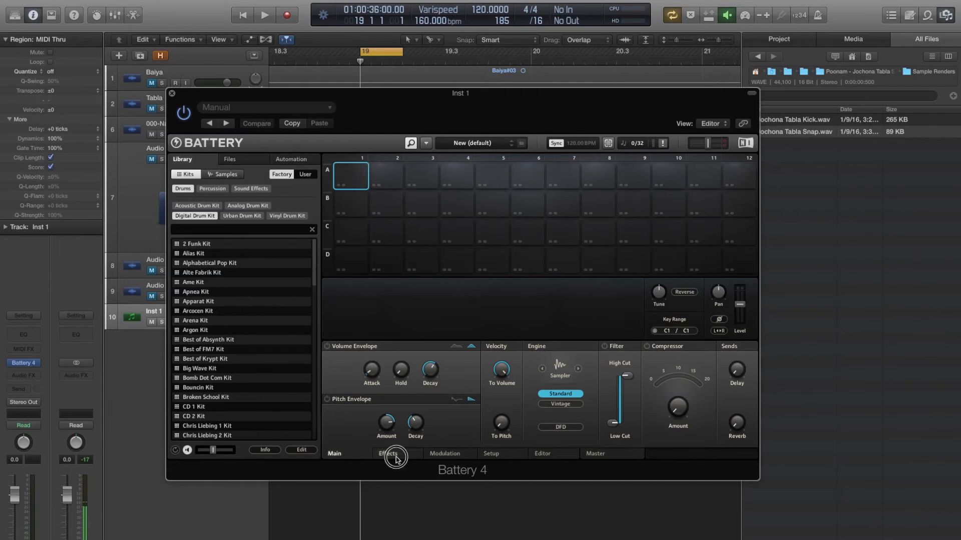
- Uncover Logic's file list and load Jochona Tabla Kick into Battery cell A1
click(541, 453)
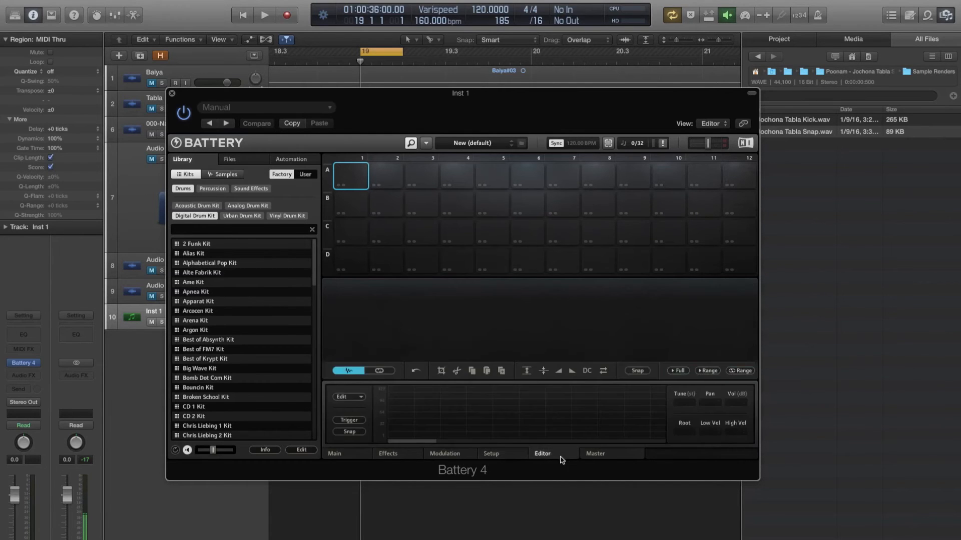
click(334, 454)
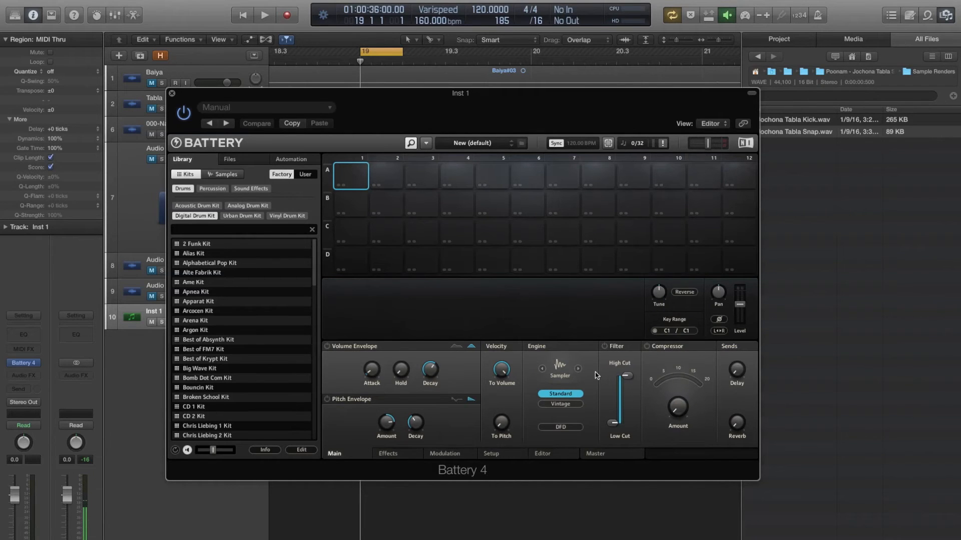
drag(460, 93, 413, 133)
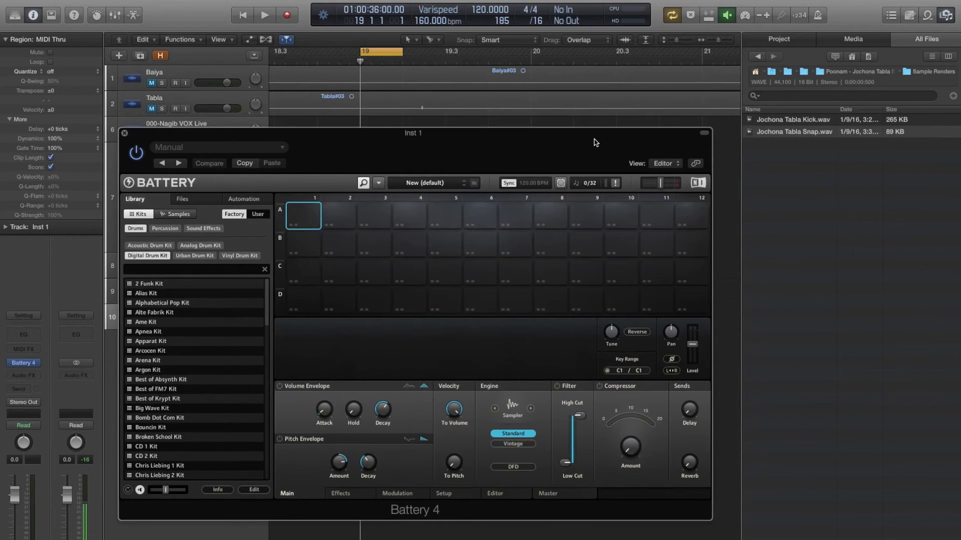
mouse_move(793, 124)
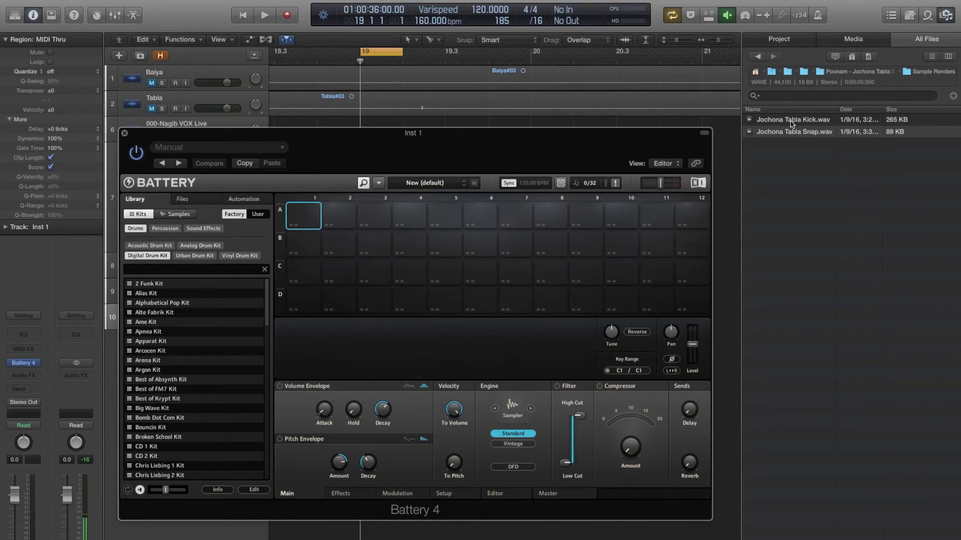
click(794, 131)
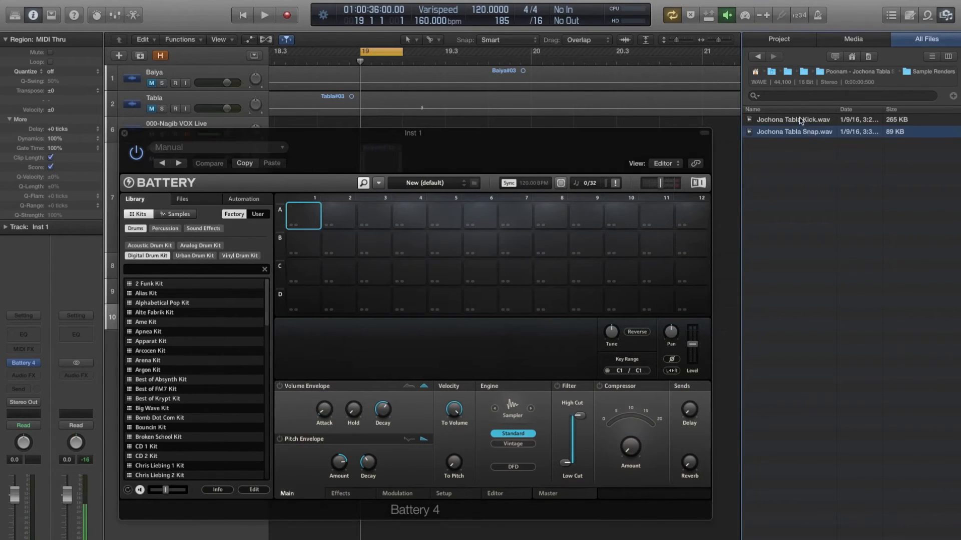
click(794, 120)
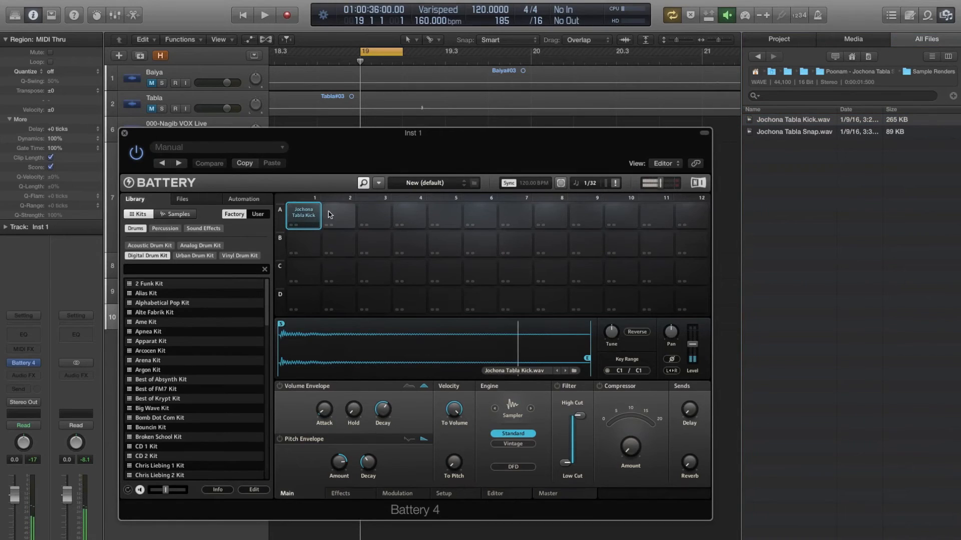
- Drop Jochona Tabla Snap into cell A3, then select and trigger the kick cell to hear it
click(793, 120)
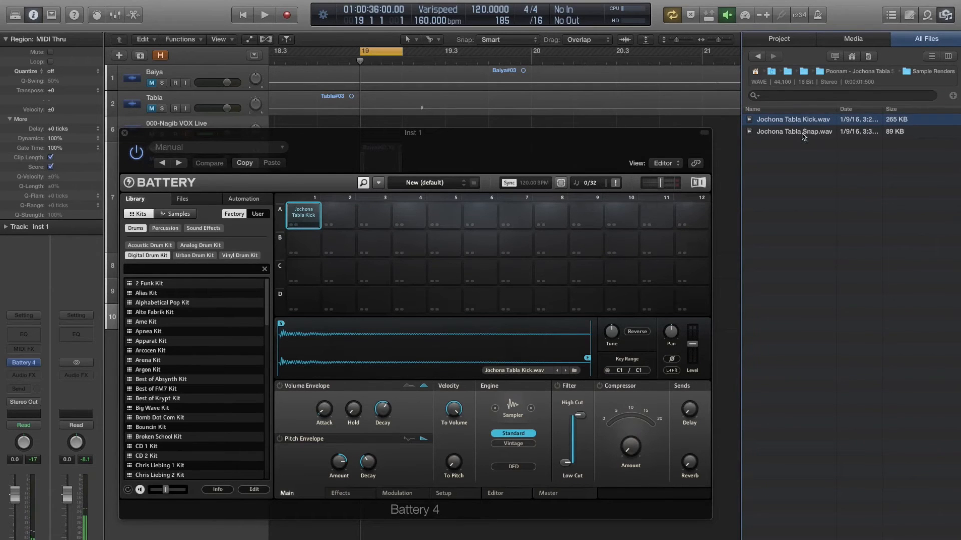
drag(794, 131, 373, 218)
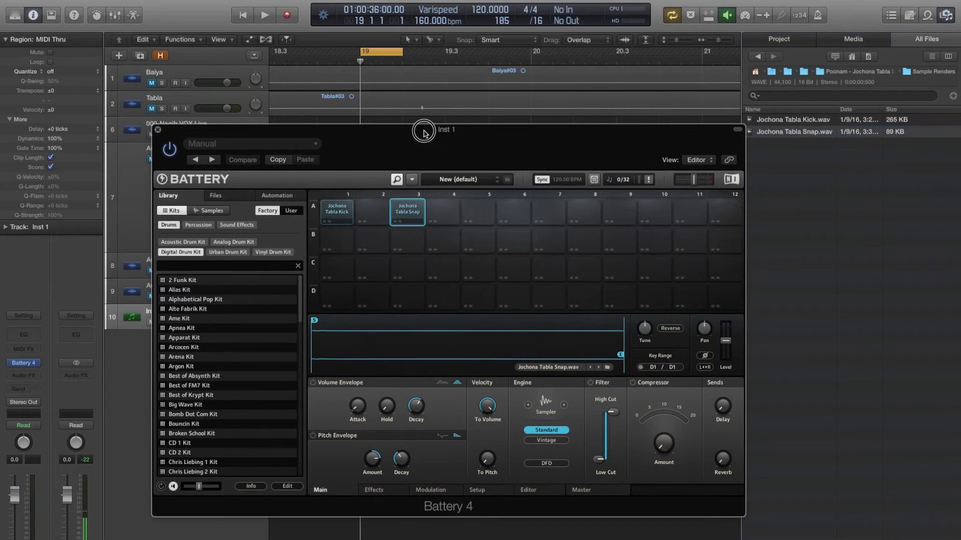
click(336, 211)
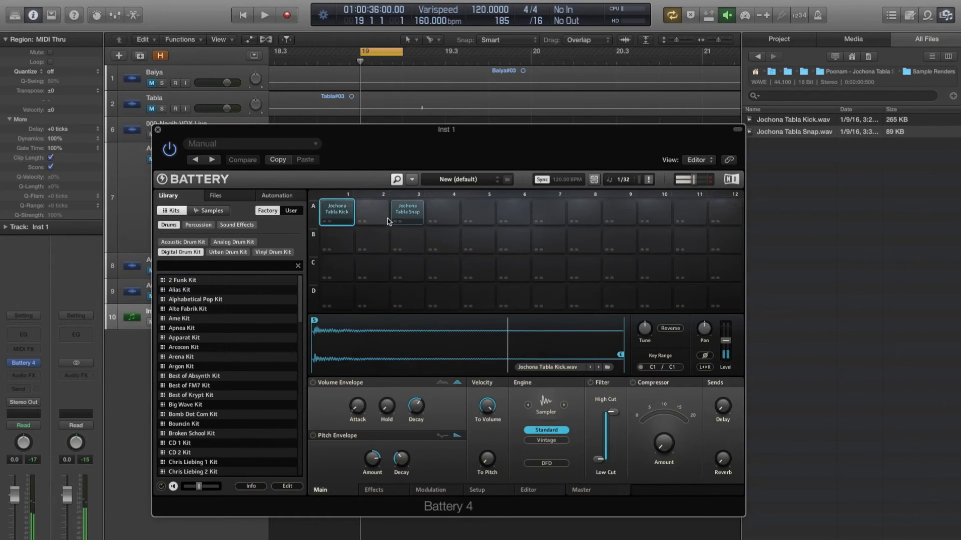
drag(447, 129, 413, 107)
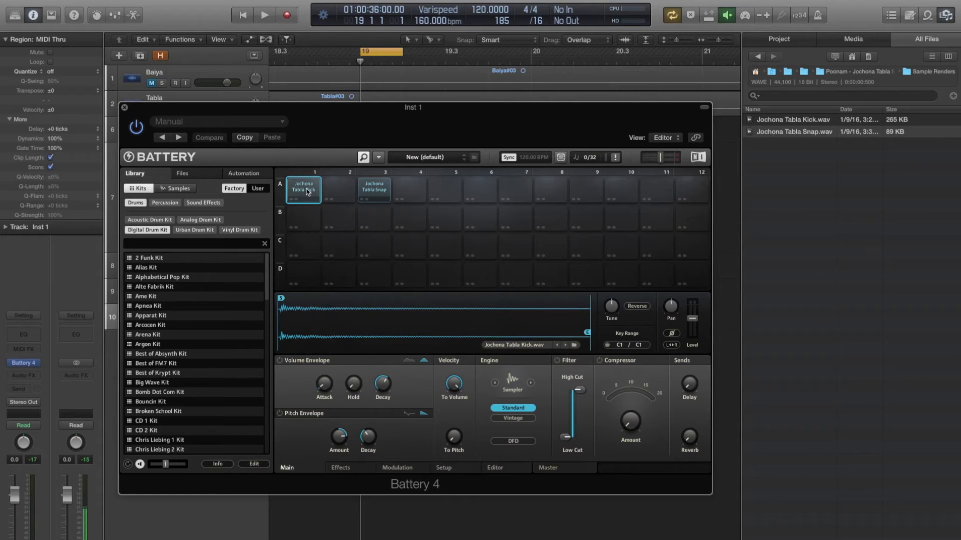
click(302, 190)
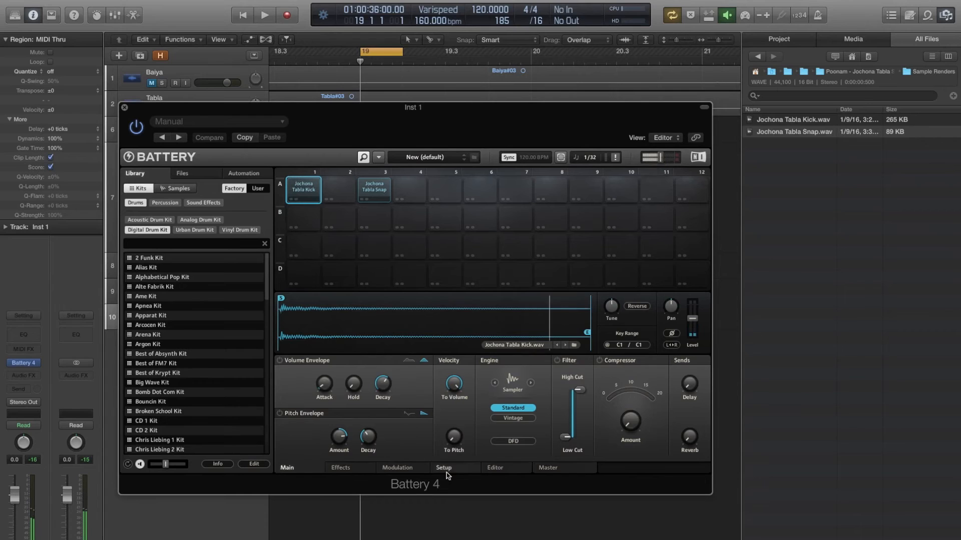
- Select the Jochona Tabla Kick cell so its waveform and setup settings are shown
click(444, 467)
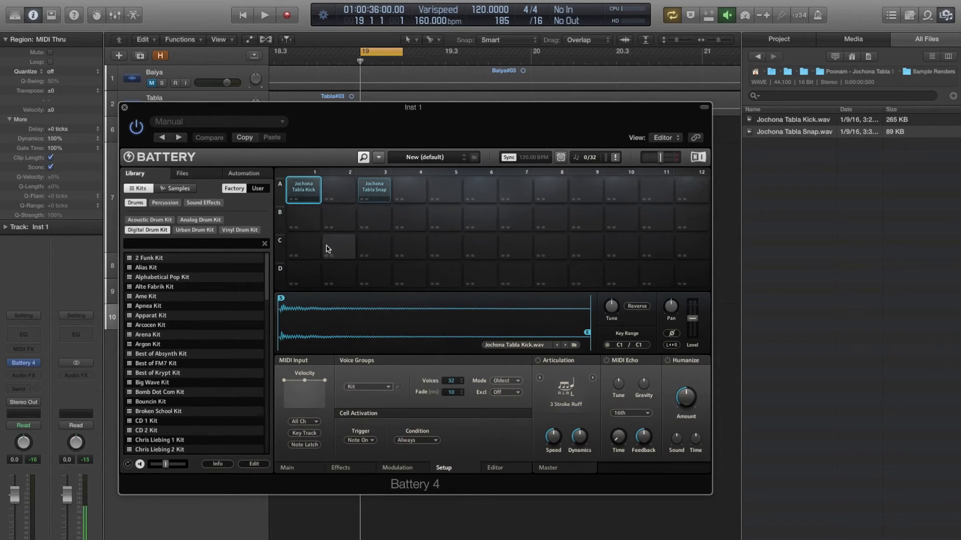
click(374, 190)
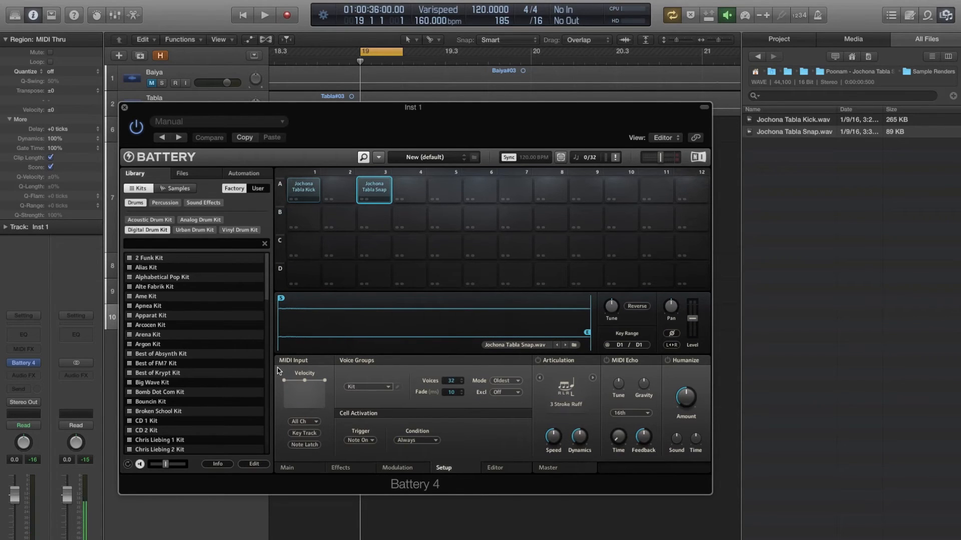
mouse_move(321, 389)
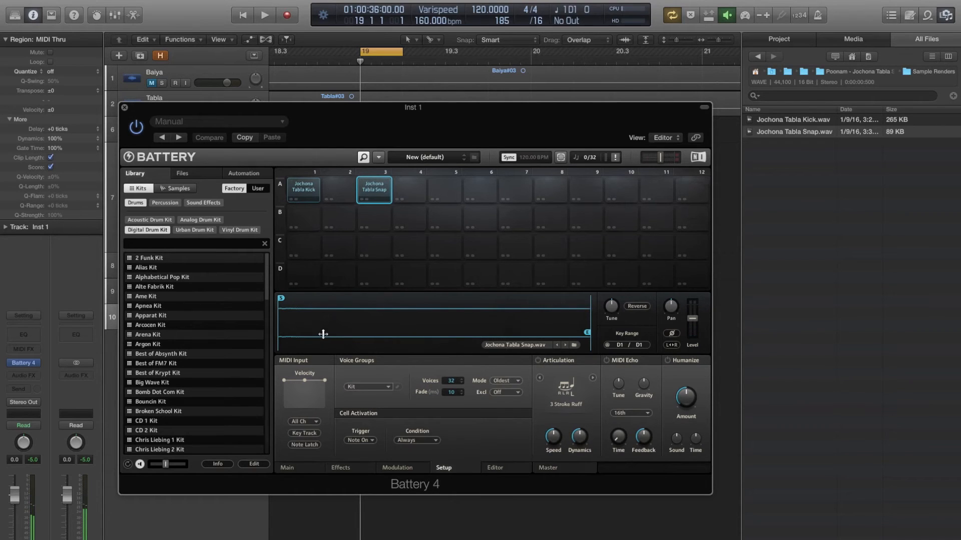
drag(693, 319, 692, 313)
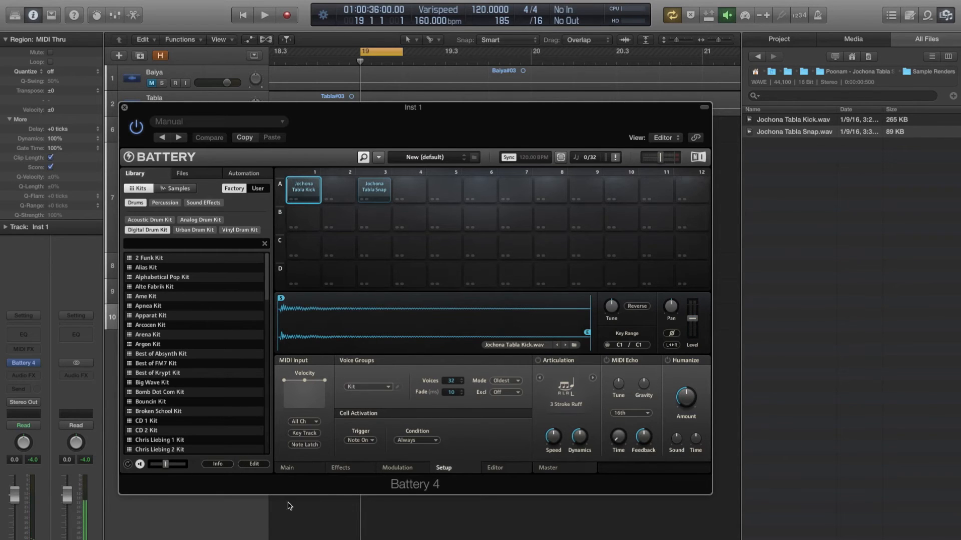
- Set the kick's volume envelope decay to about 868 ms and leave its tuning at 0.00 st
click(286, 468)
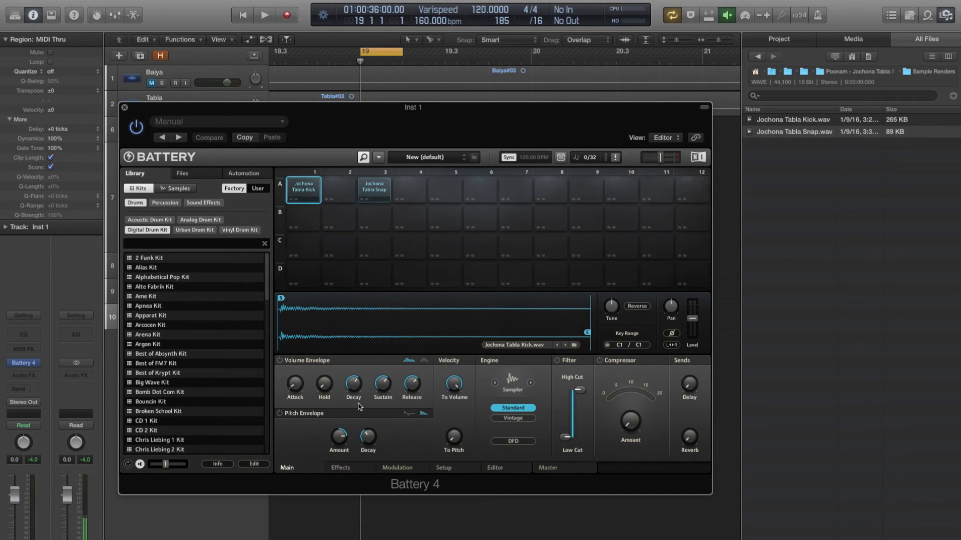
drag(412, 383, 416, 426)
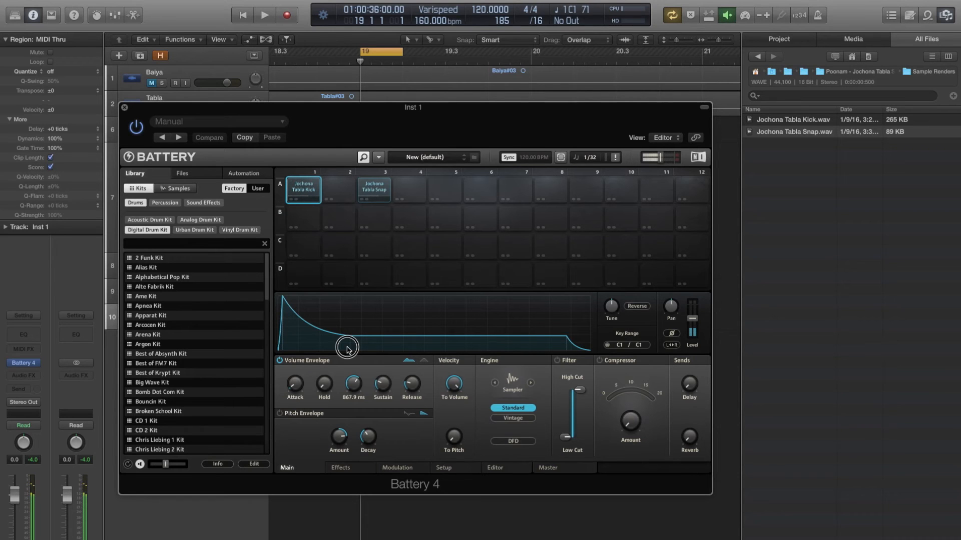
drag(347, 349, 348, 370)
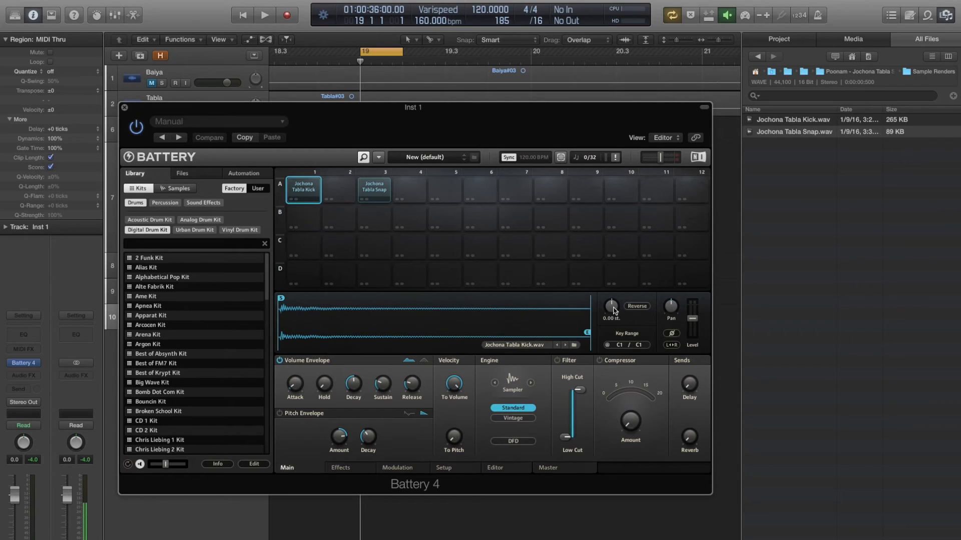
mouse_move(610, 306)
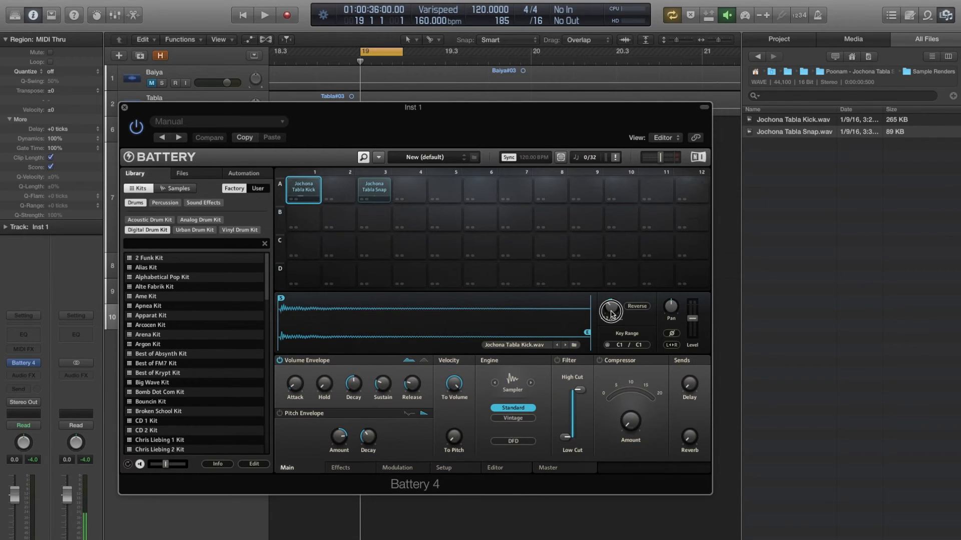
drag(611, 310, 611, 331)
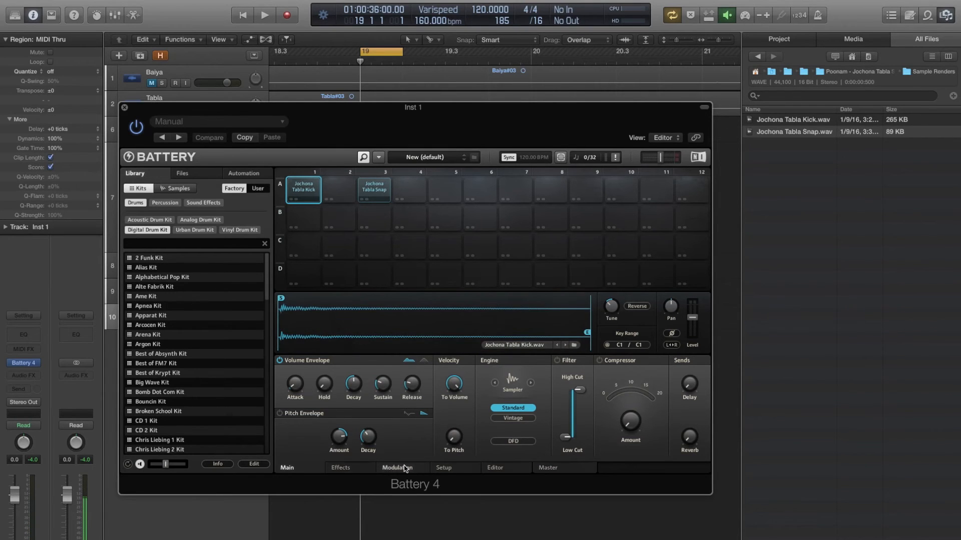
- Load Factory Solid G-EQ on the kick with H gain +6.0 dB and HM gain about -3.6 dB
click(444, 468)
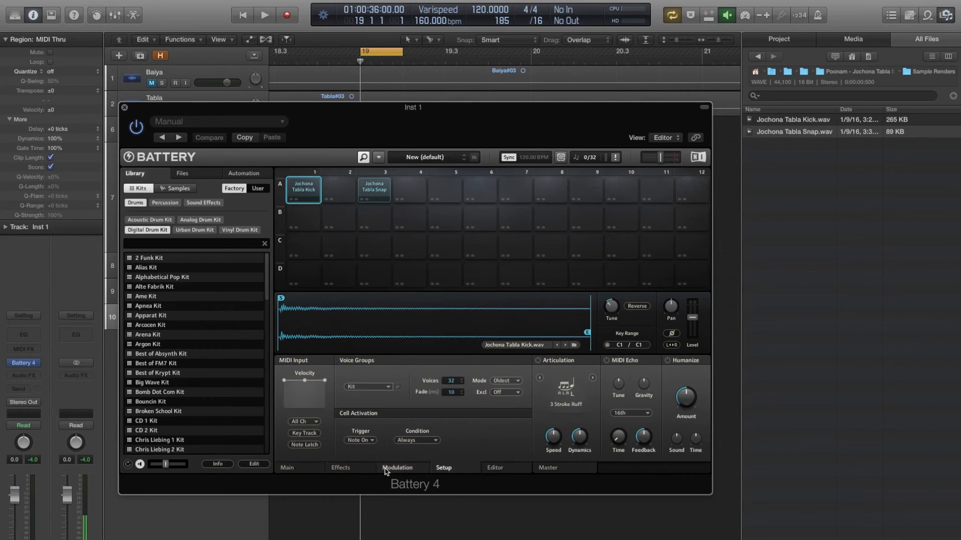
click(340, 467)
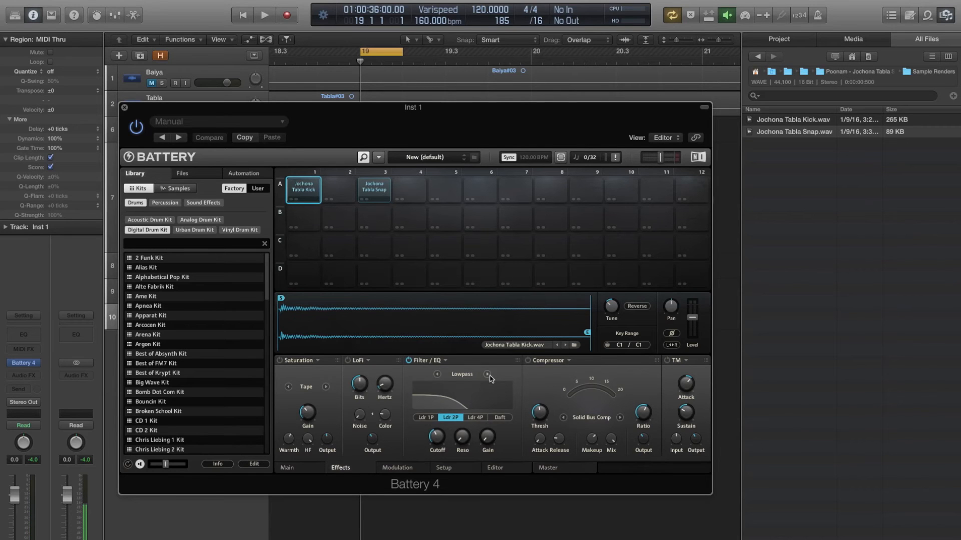
mouse_move(494, 379)
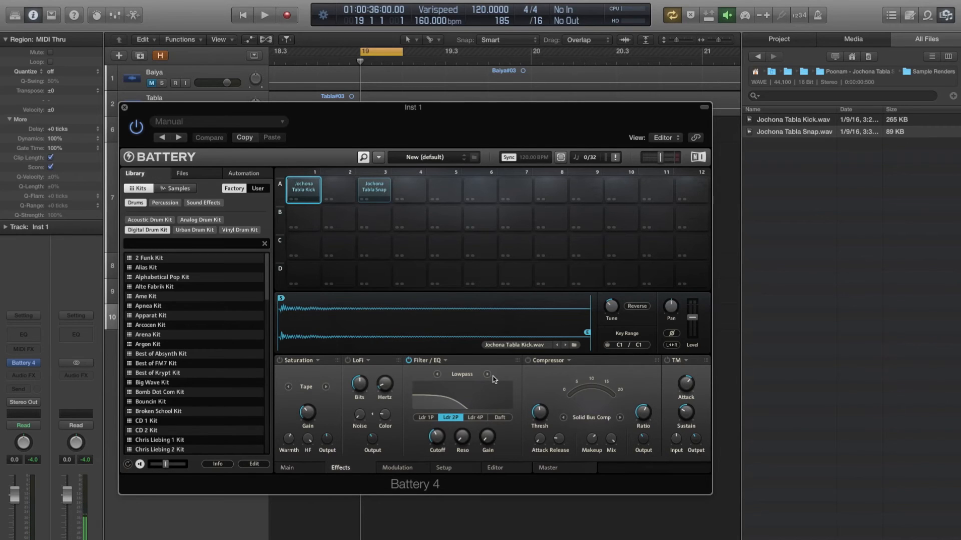
mouse_move(577, 369)
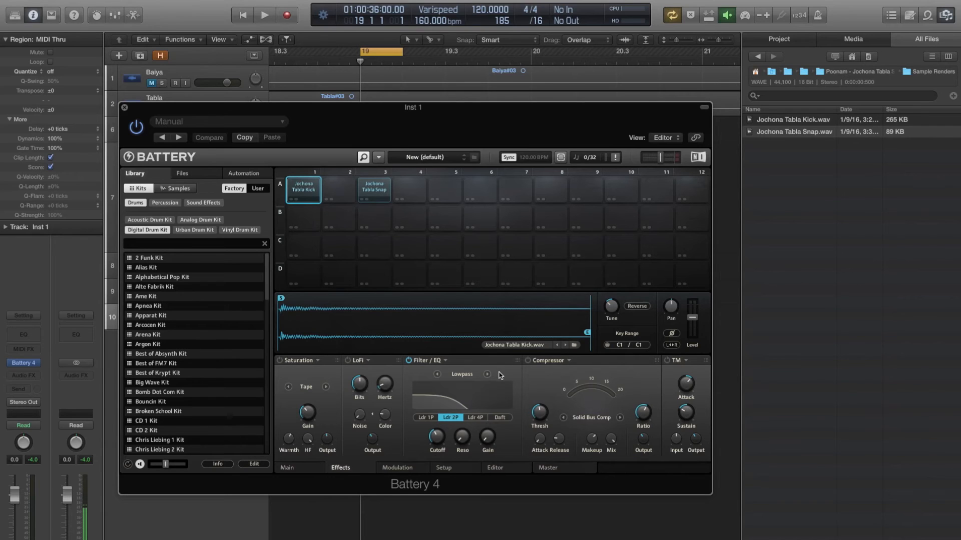
click(437, 375)
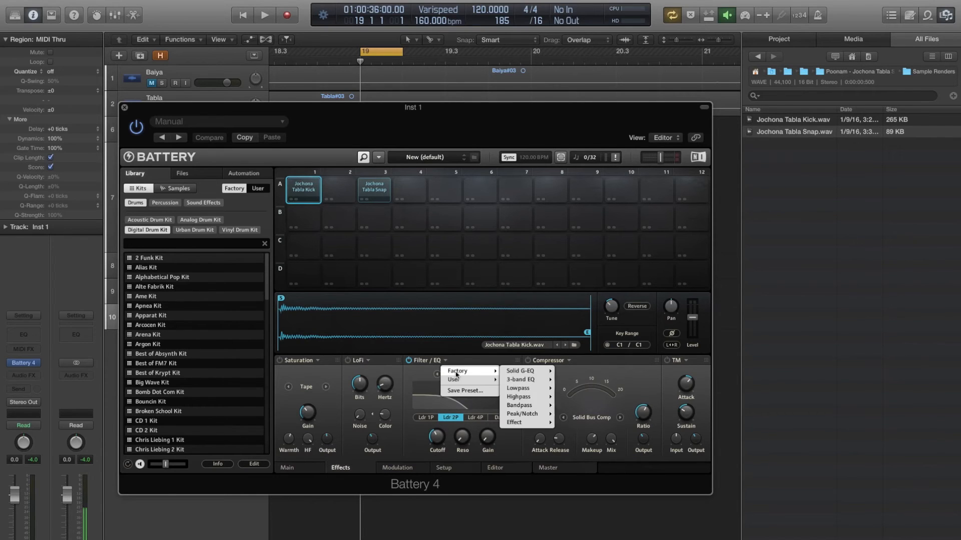
mouse_move(520, 371)
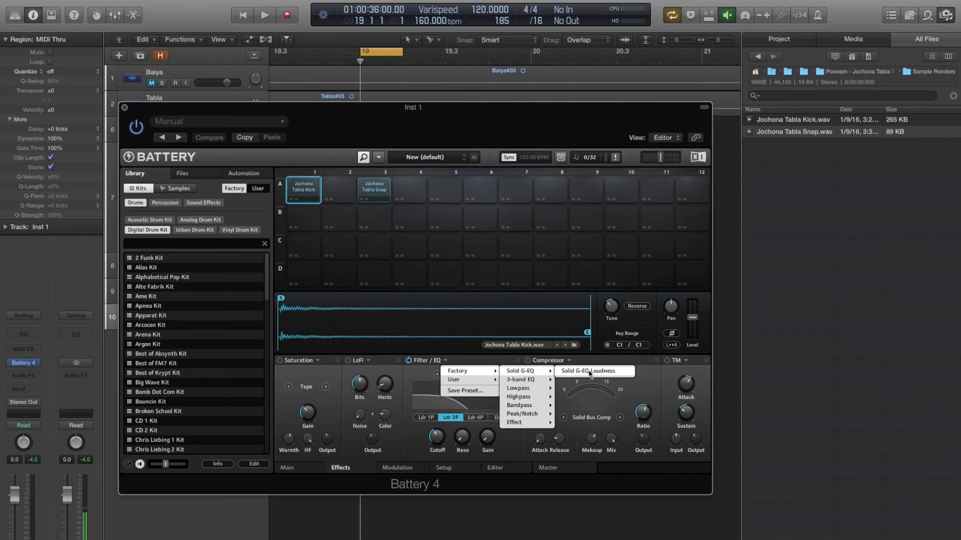
click(589, 370)
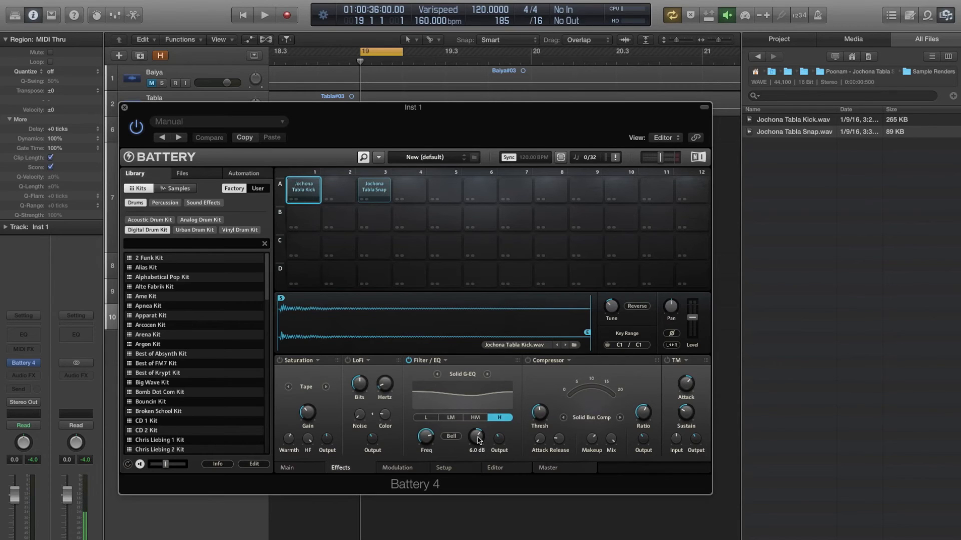
drag(476, 438, 477, 423)
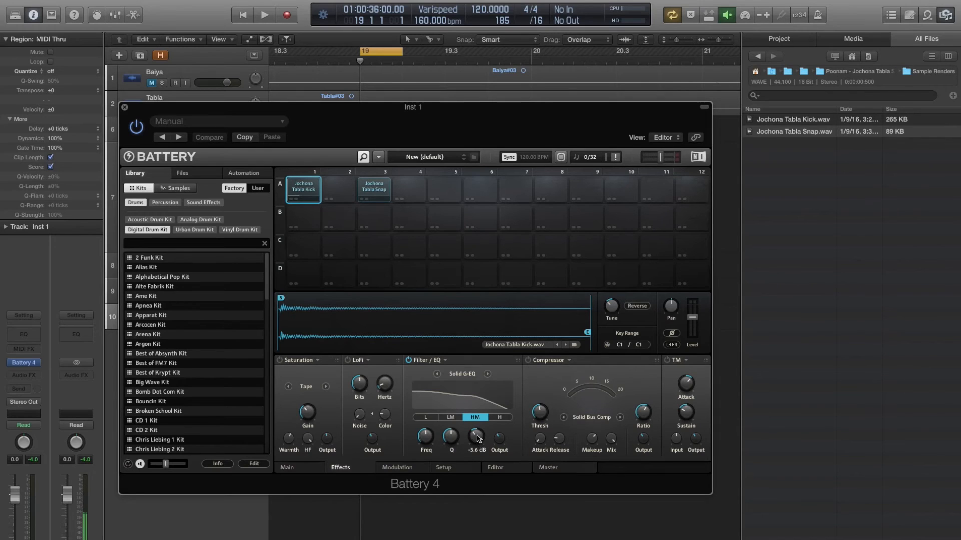
drag(476, 437, 479, 453)
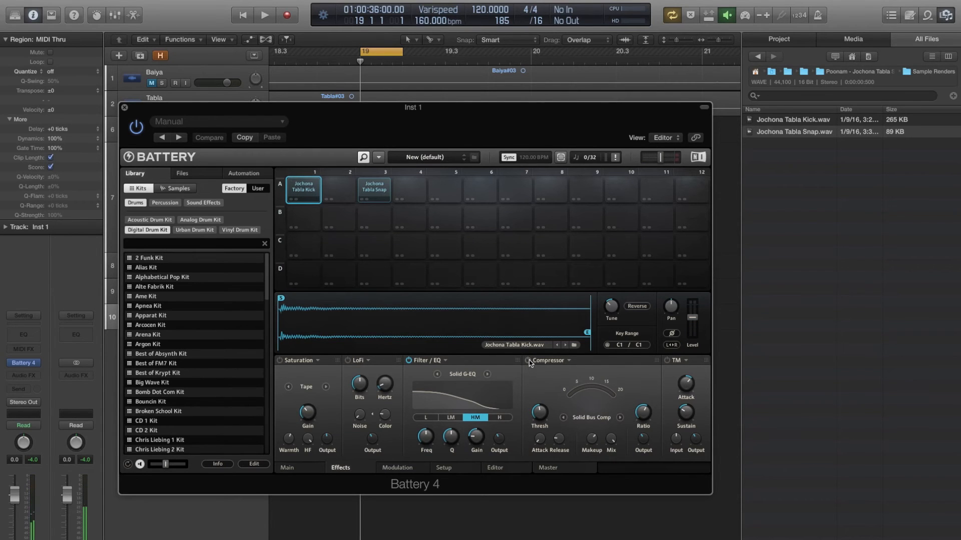
mouse_move(611, 424)
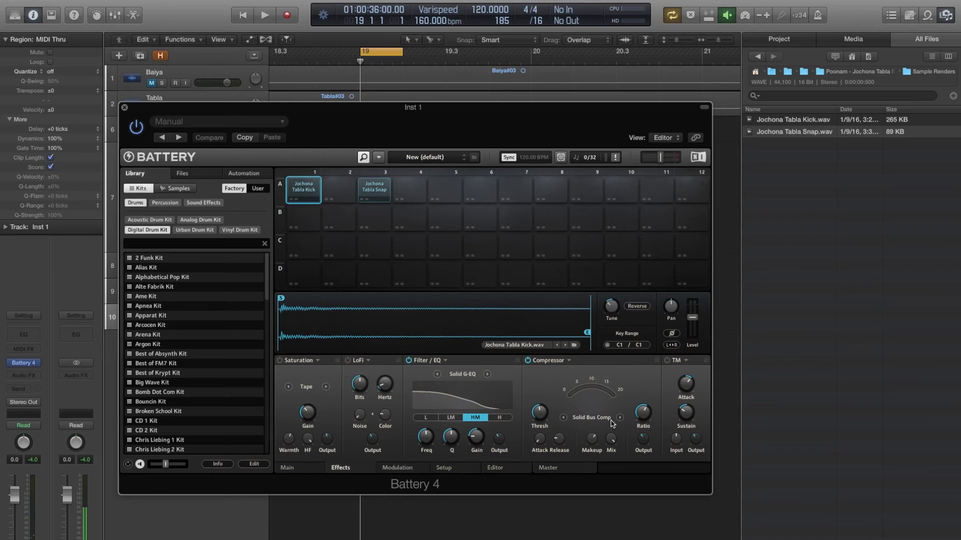
- Enable the kick's compressor in Pro mode with ratio 1:5.0 and threshold about -30.5 dB
click(619, 421)
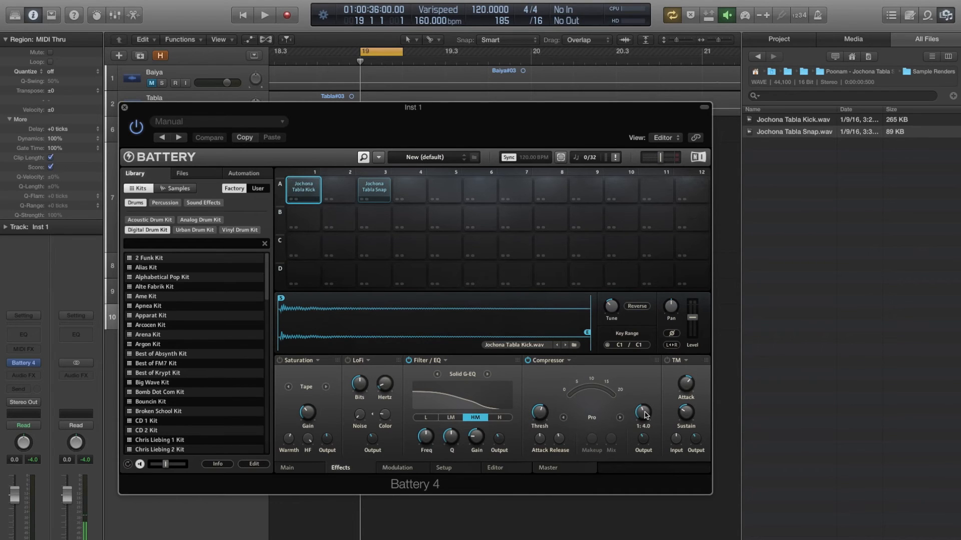
drag(644, 411, 644, 402)
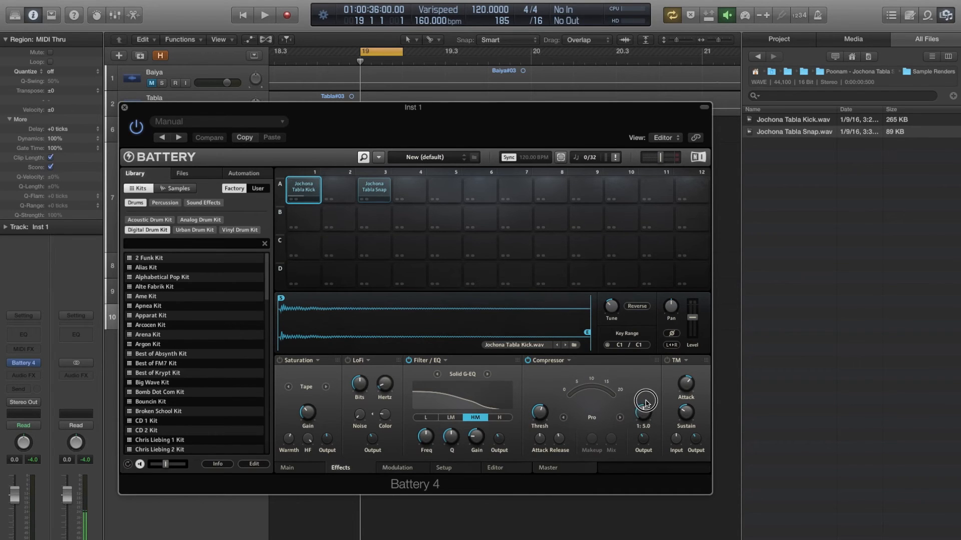
drag(646, 403, 648, 395)
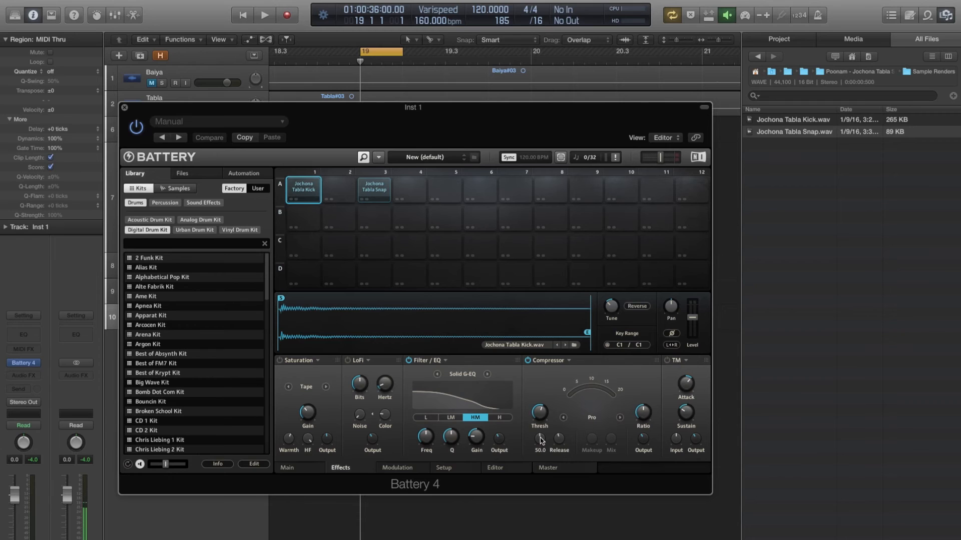
drag(559, 433, 559, 429)
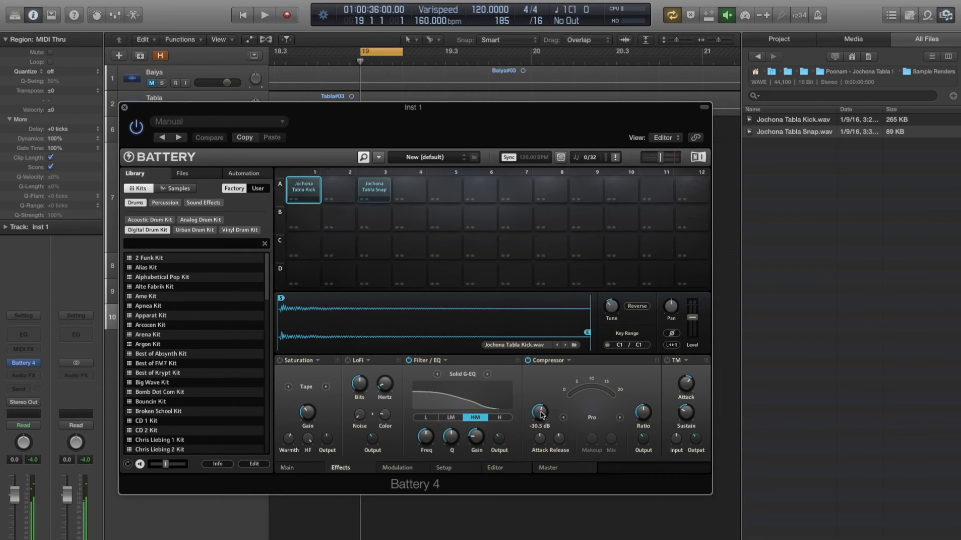
drag(539, 412, 540, 419)
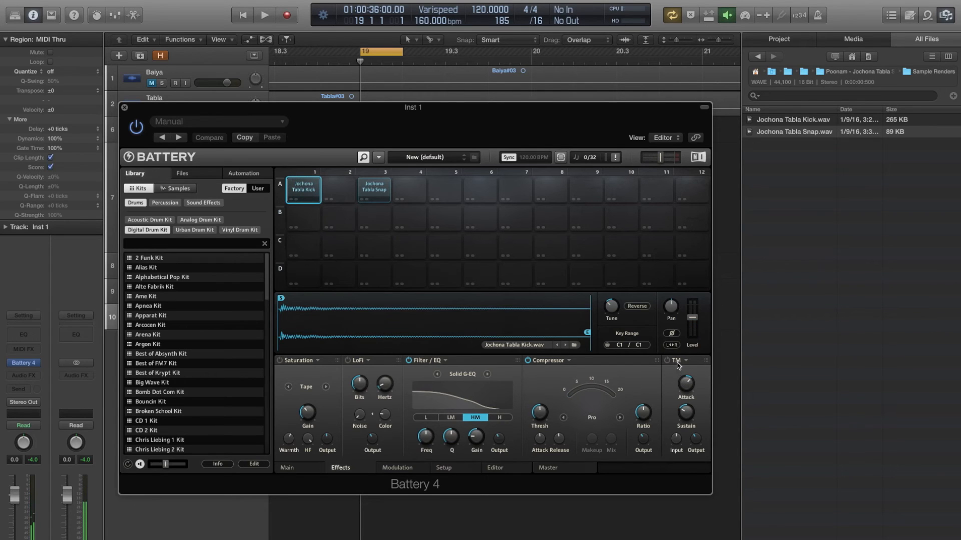
mouse_move(678, 366)
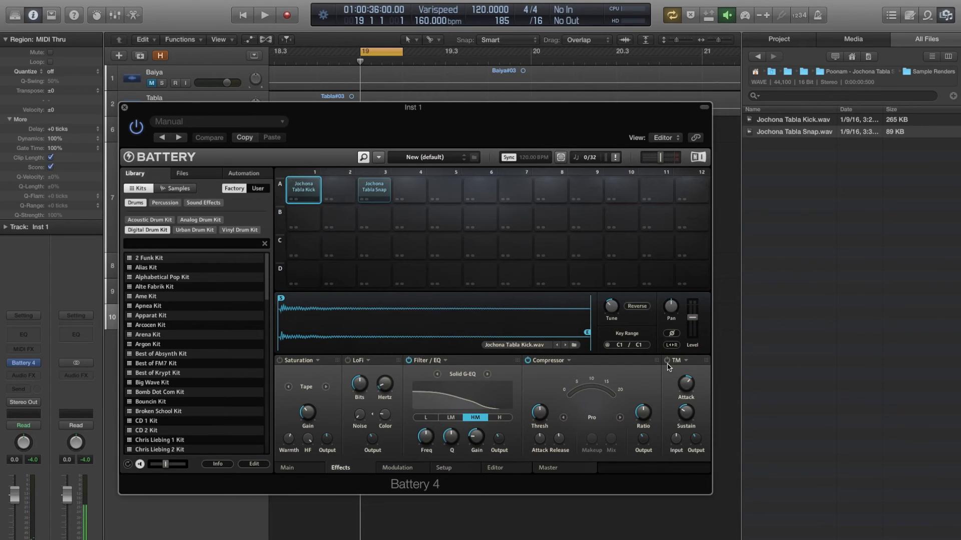
mouse_move(678, 373)
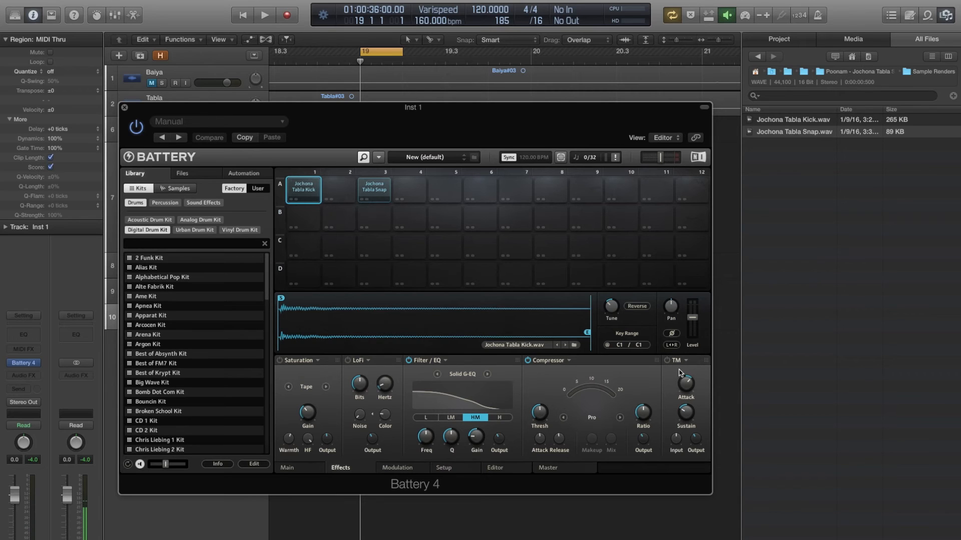
mouse_move(673, 371)
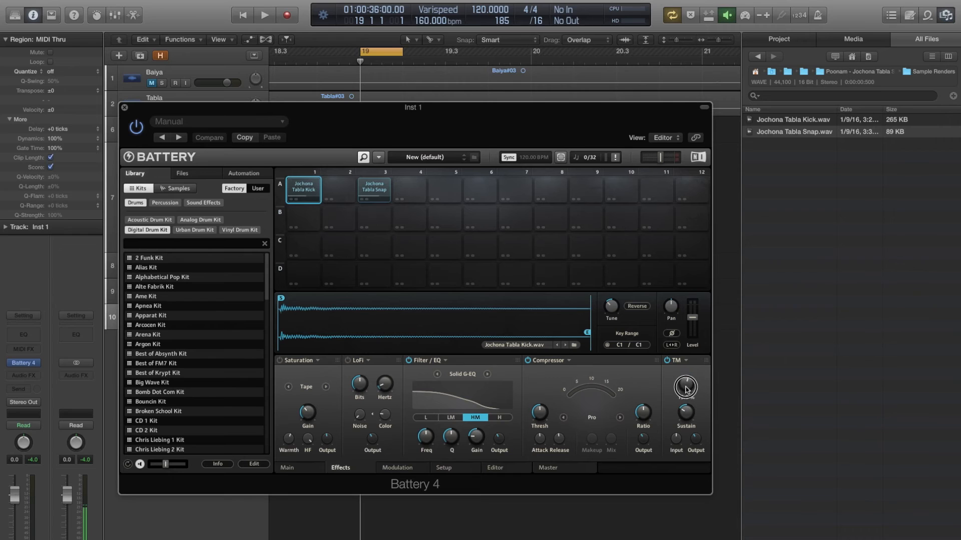
- Turn on the kick's TM transient shaper, adjusting attack and lowering sustain to about -42%
drag(684, 387, 684, 380)
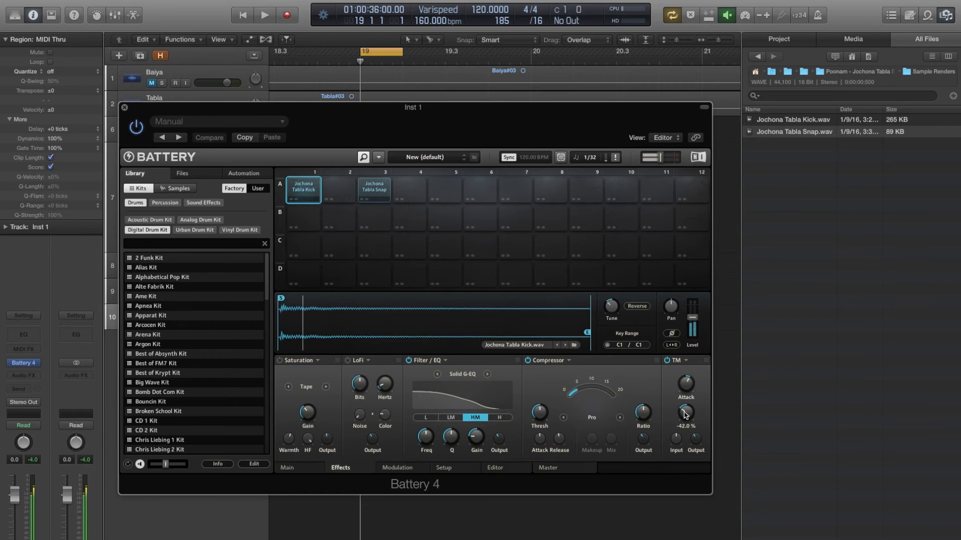
drag(685, 413, 684, 404)
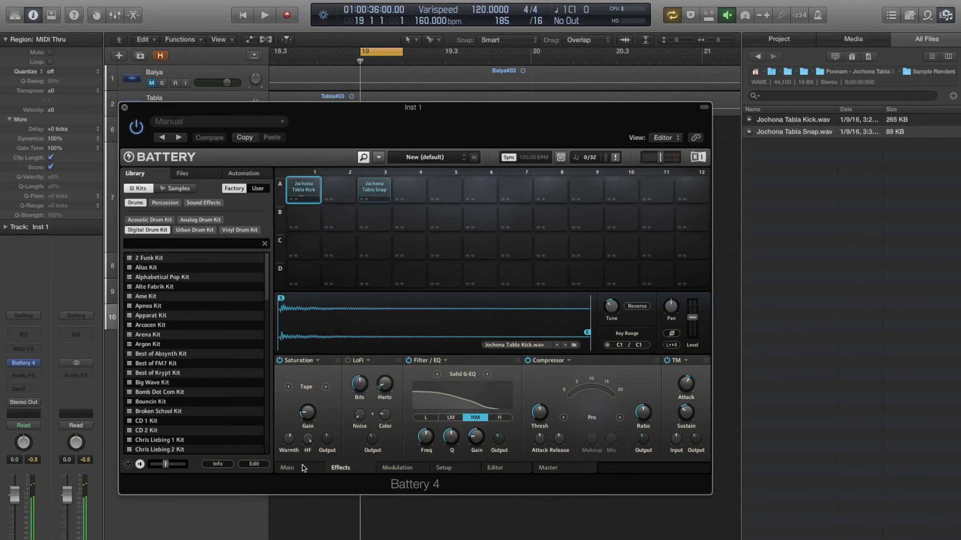
- Set the kick's volume envelope decay to about 567 ms and sustain to about -18.0 dB
click(287, 467)
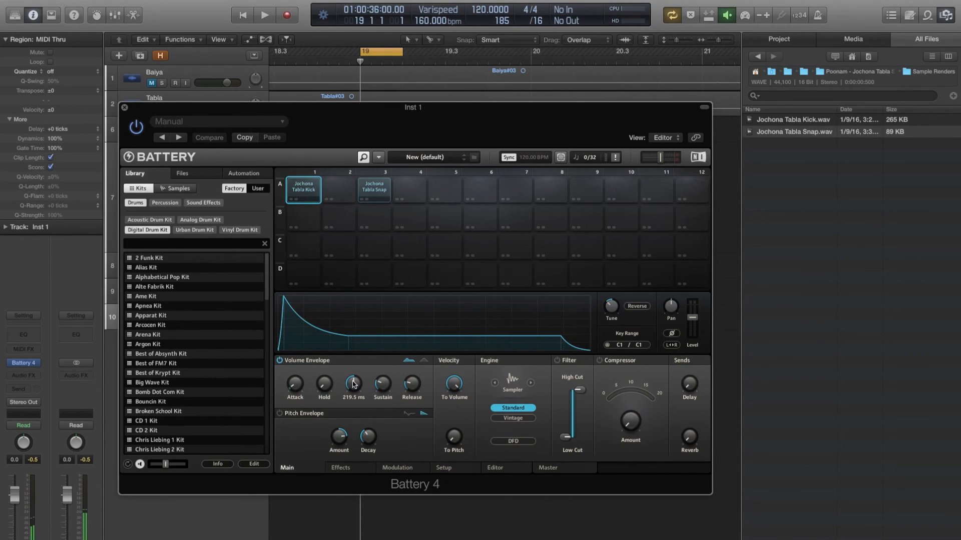
drag(353, 382, 354, 371)
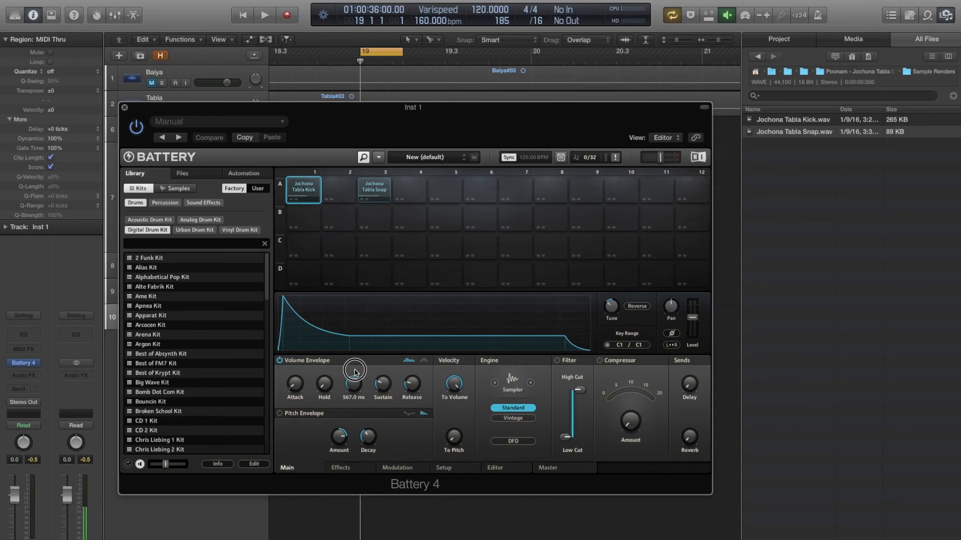
drag(354, 368, 354, 344)
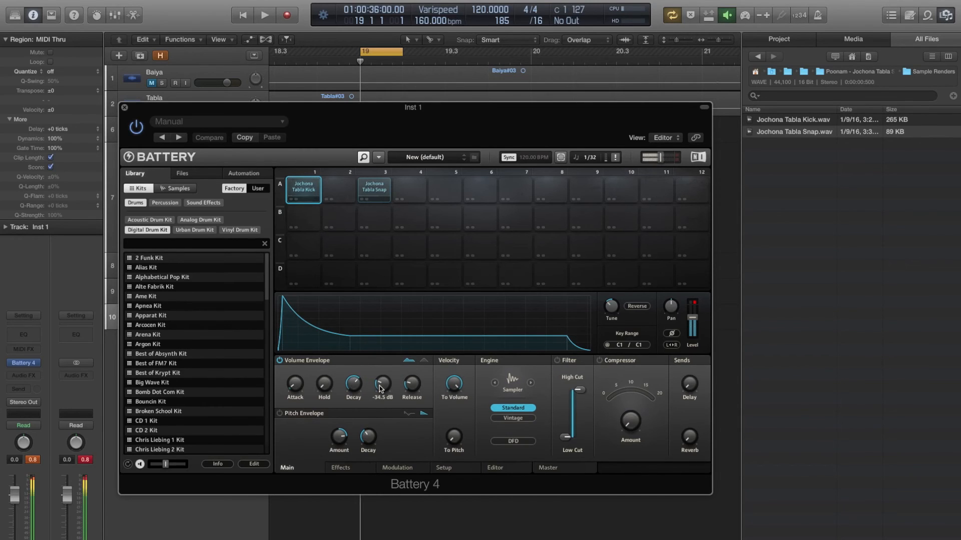
drag(381, 383, 381, 367)
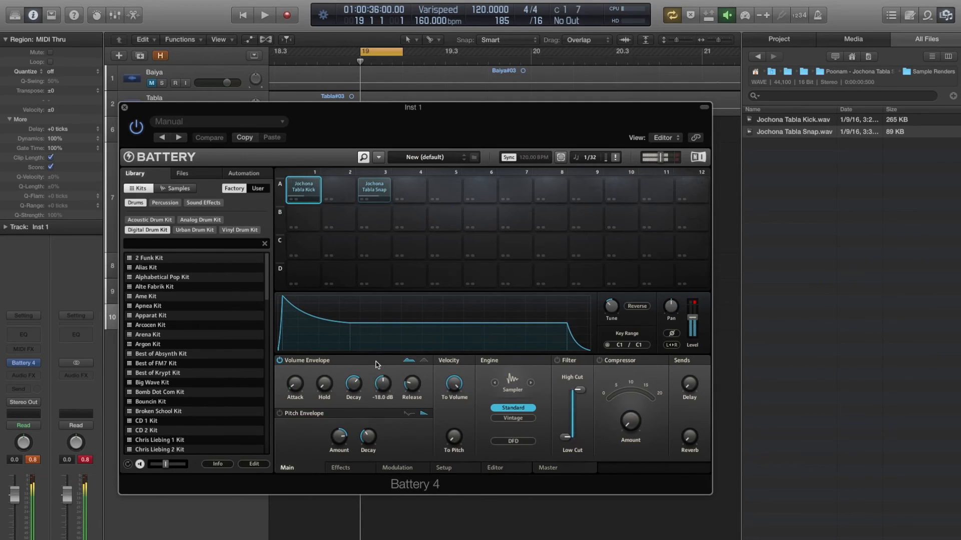
drag(412, 384, 407, 357)
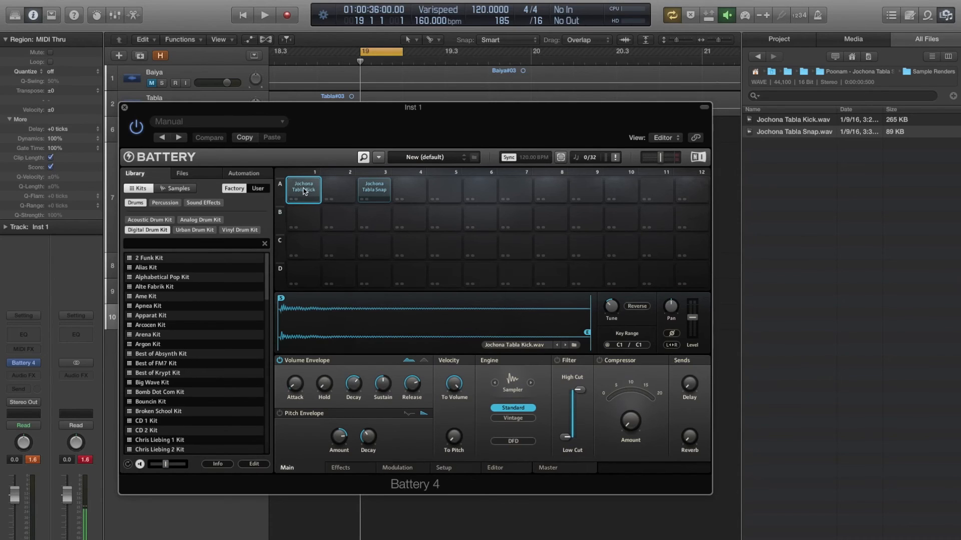
- Duplicate the kick into cell A2 and tune the copy down to about -4.00 st
click(302, 189)
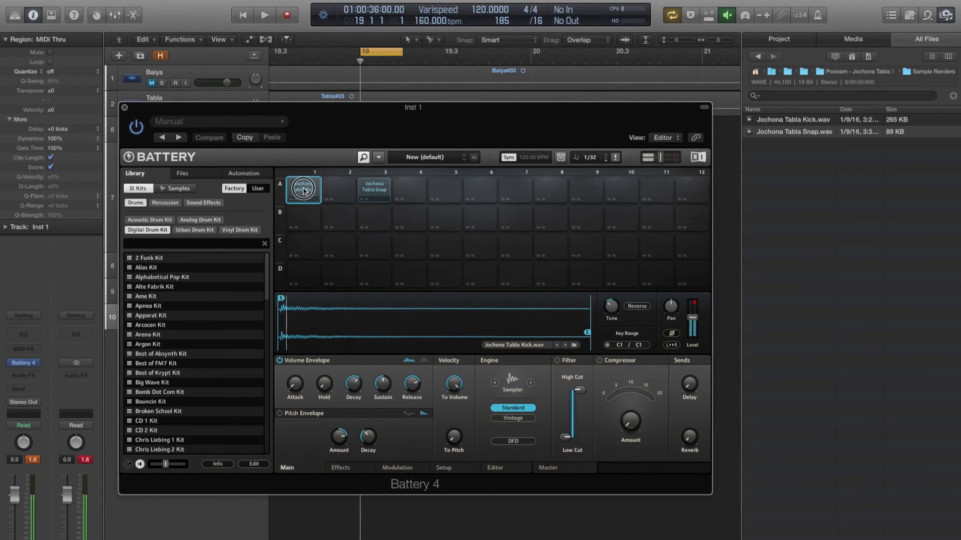
click(337, 189)
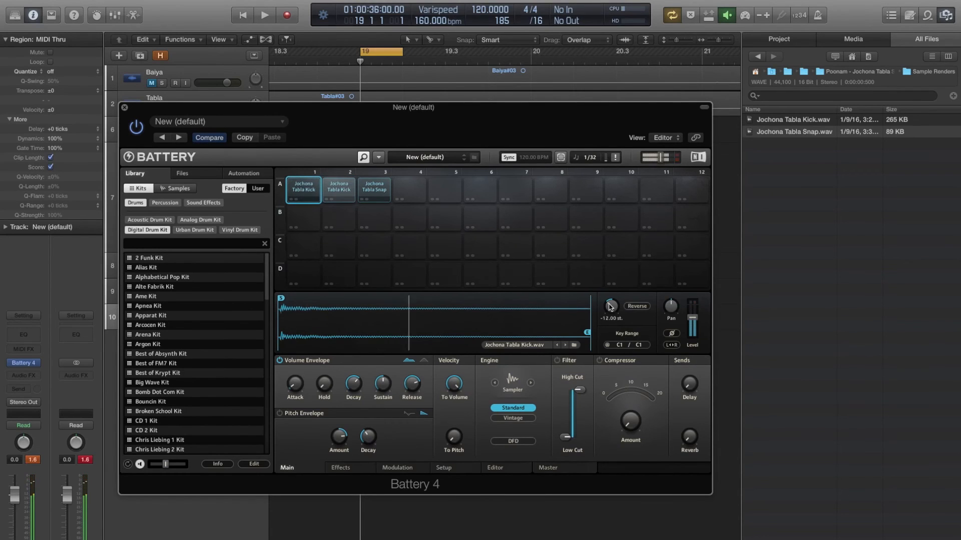
drag(610, 305, 609, 300)
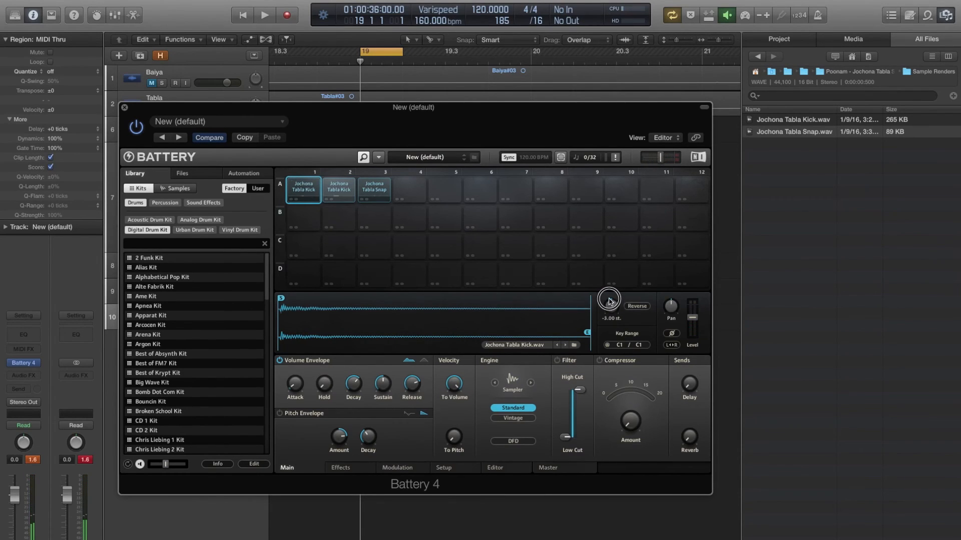
drag(610, 298, 609, 304)
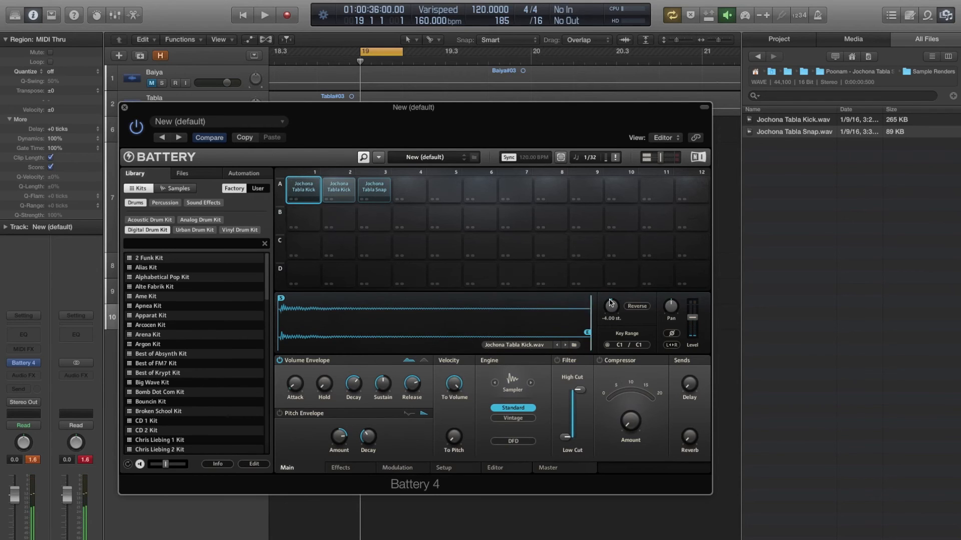
click(373, 189)
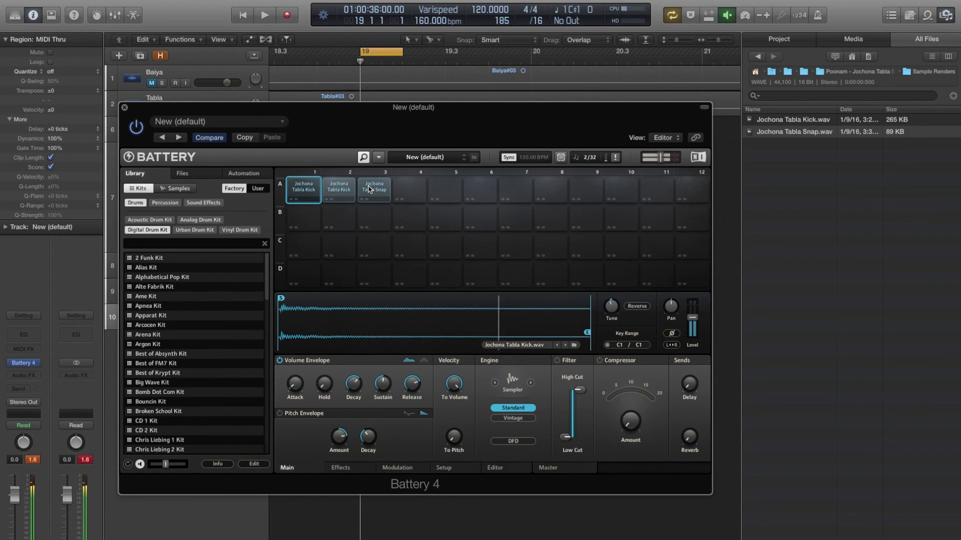
click(302, 189)
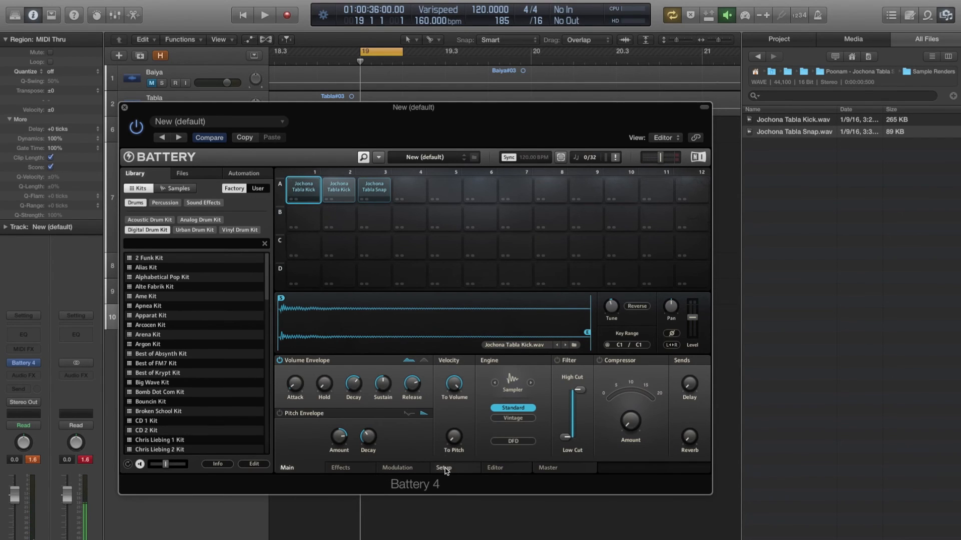
- Assign the kick cells to voice group 1 limited to a single voice
click(444, 468)
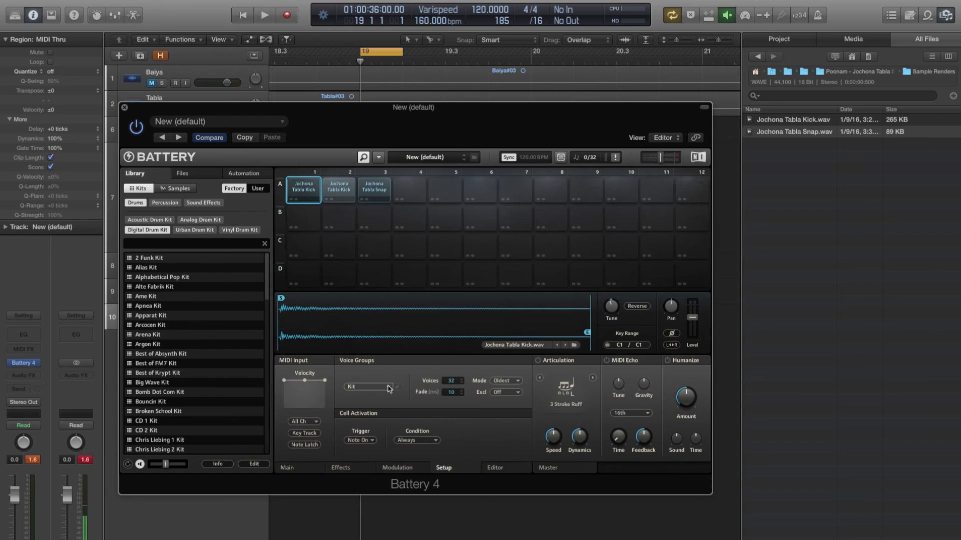
click(386, 386)
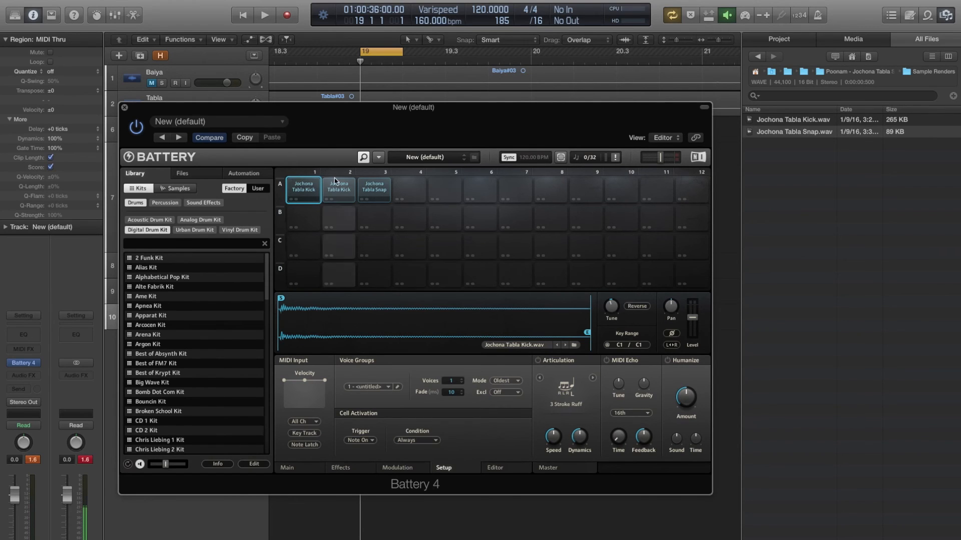
click(337, 189)
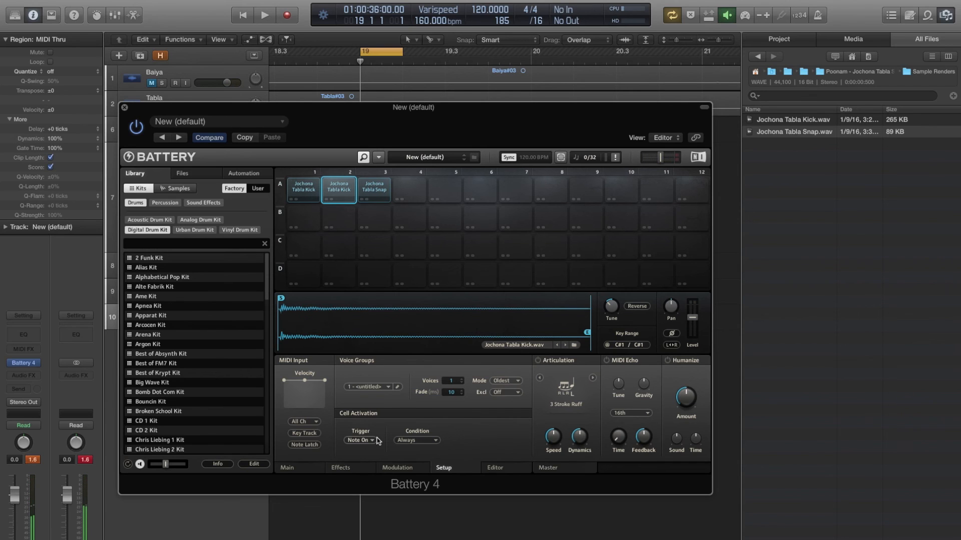
click(373, 190)
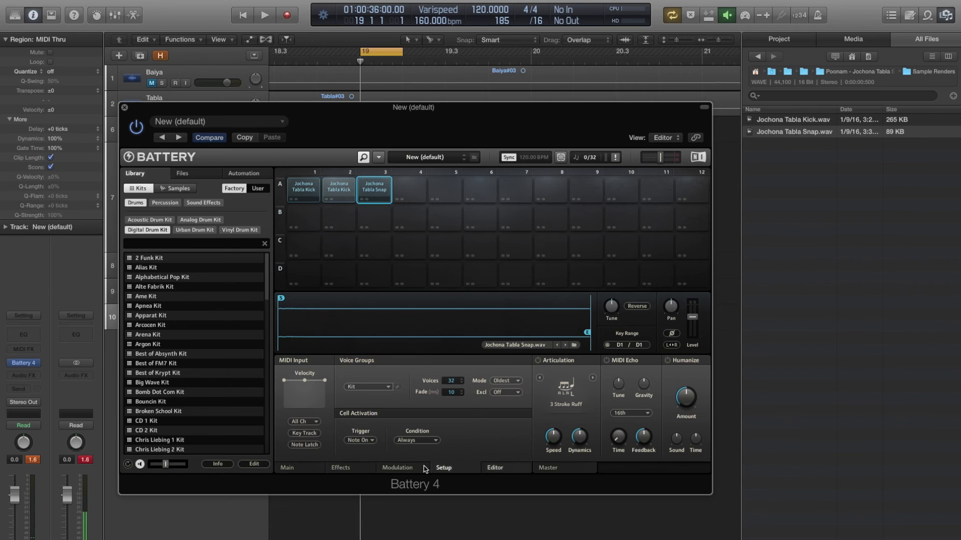
- Enable the snap cell's filter with High Cut at 11.0 kHz and a raised Low Cut
click(341, 467)
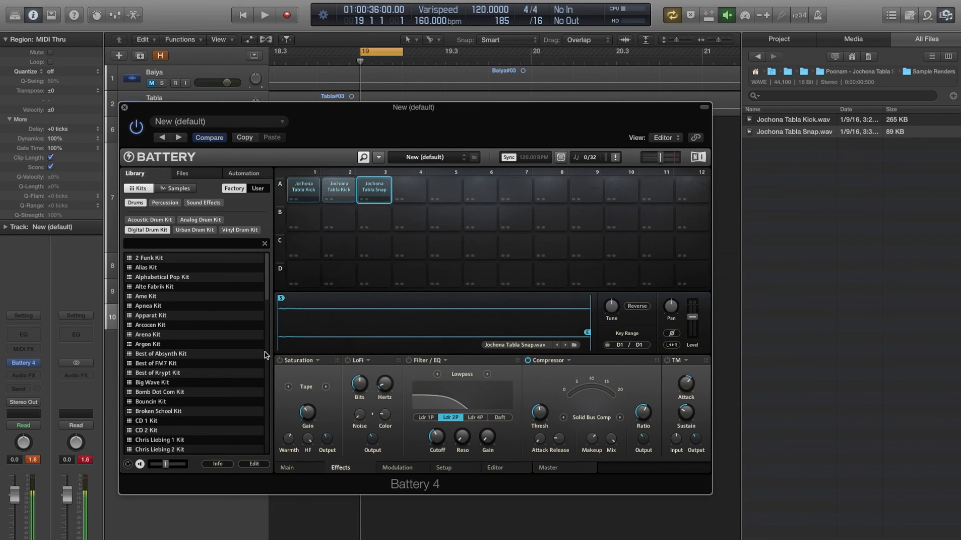
click(287, 467)
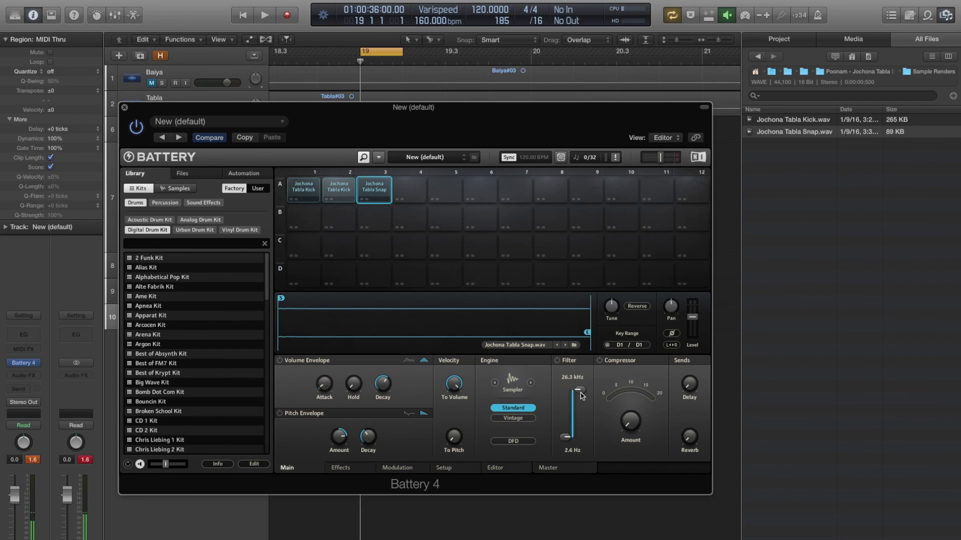
click(557, 360)
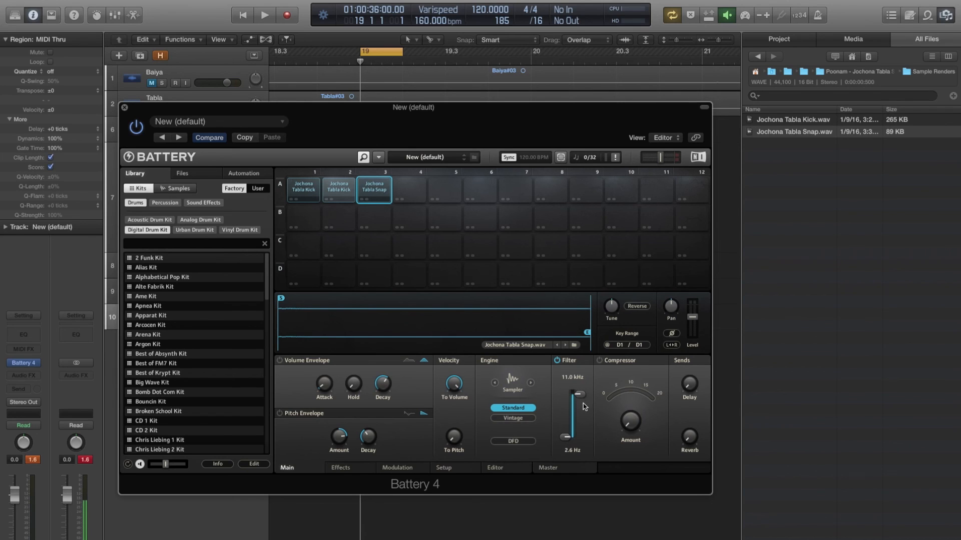
mouse_move(580, 436)
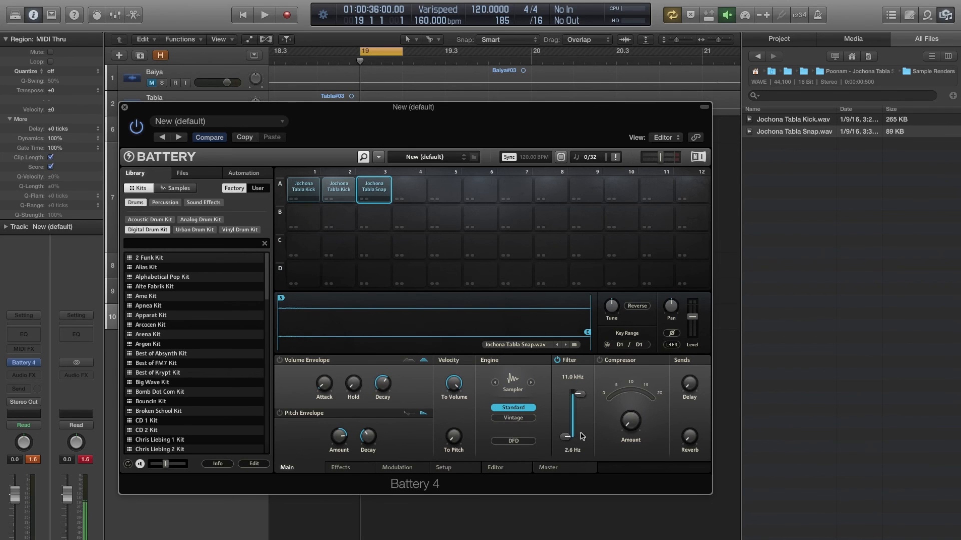
drag(563, 436, 564, 436)
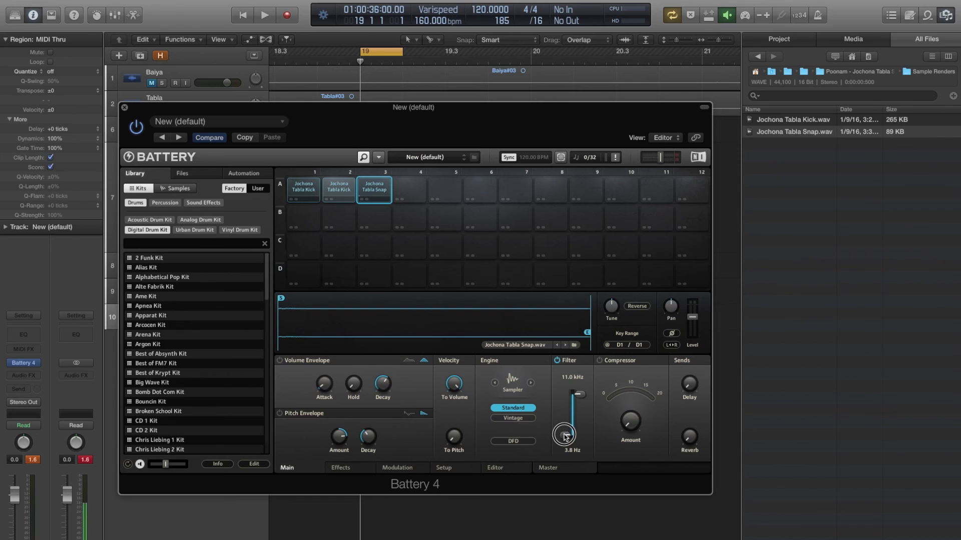
drag(564, 435, 567, 422)
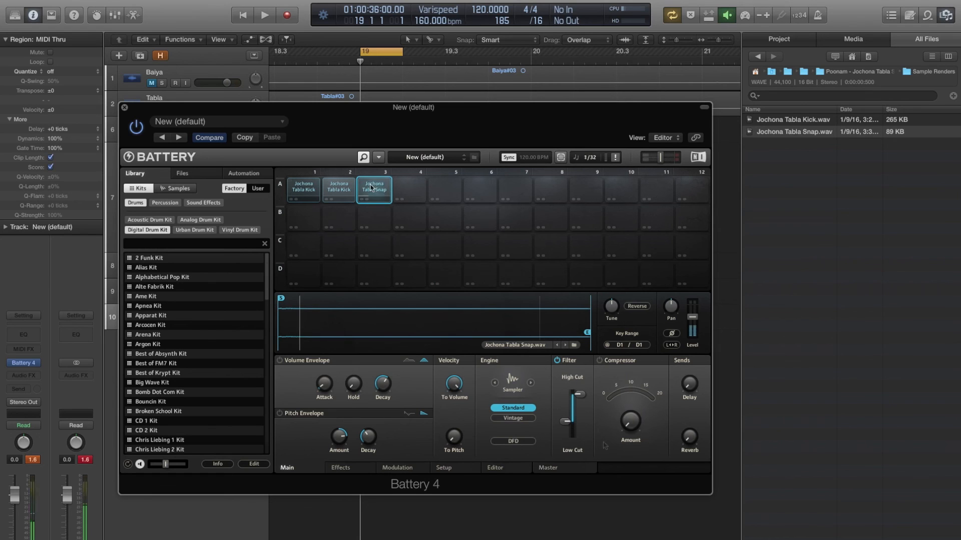
drag(574, 396, 563, 413)
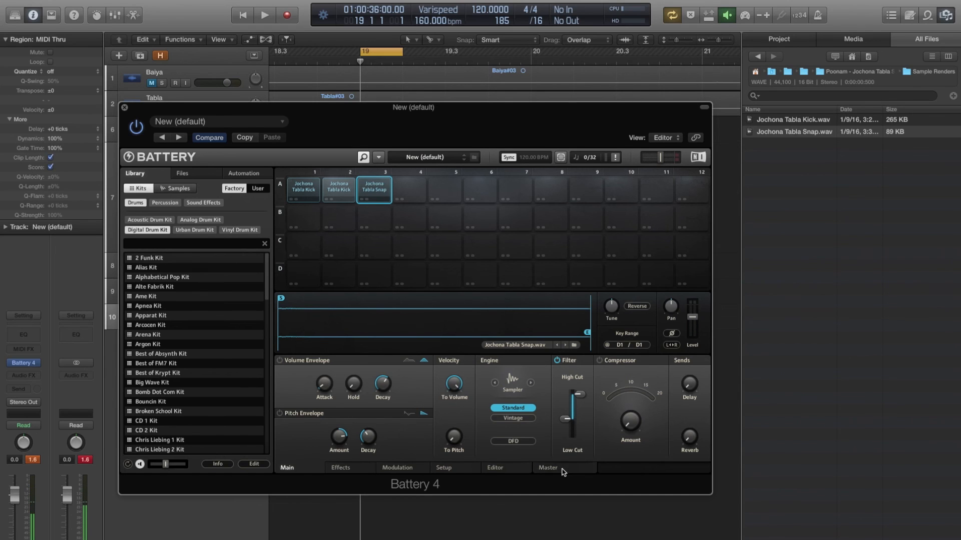
- Enable the master reverb and send the snap cell to it at about -6.5 dB
click(546, 467)
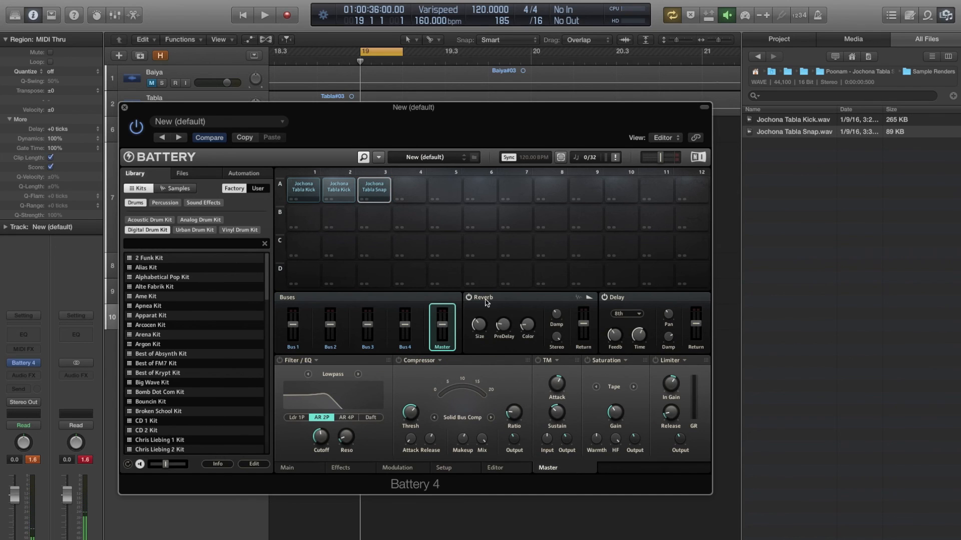
drag(479, 323, 478, 312)
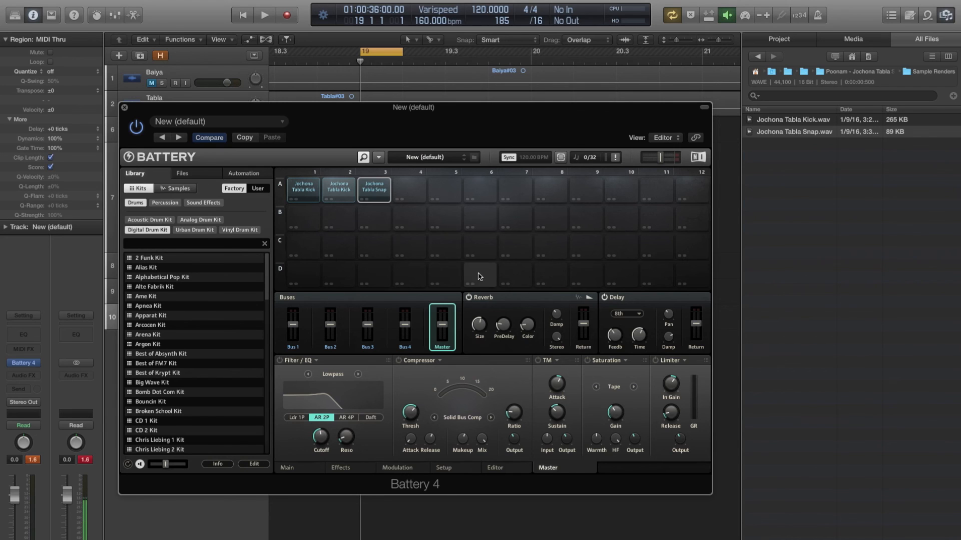
click(373, 191)
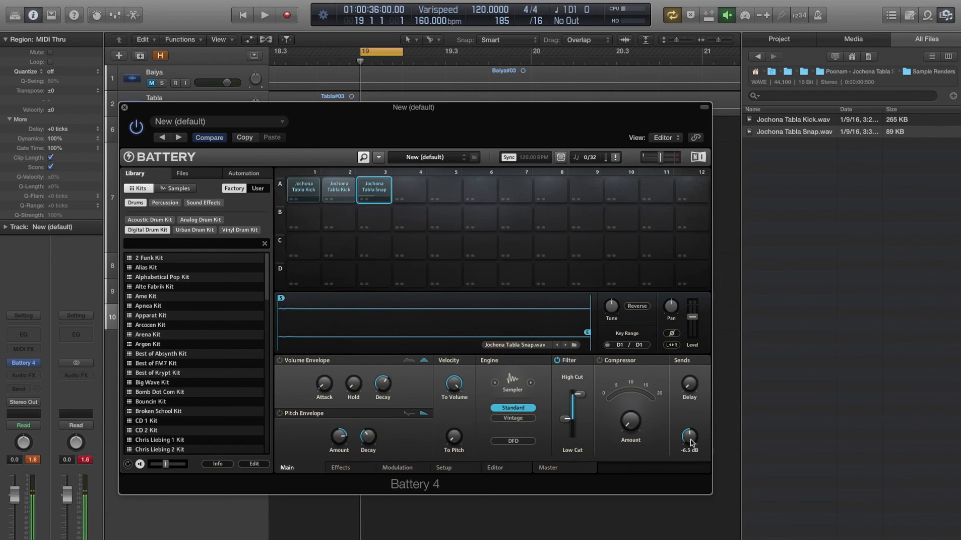
drag(688, 441, 689, 429)
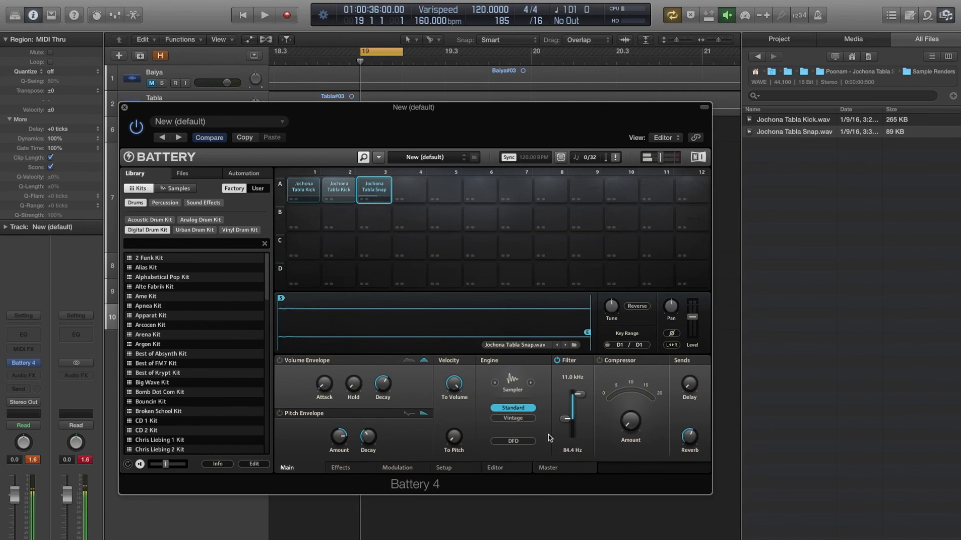
- Raise the master reverb Size to about 63 and trim its Stereo width to -3.0 dB
click(548, 467)
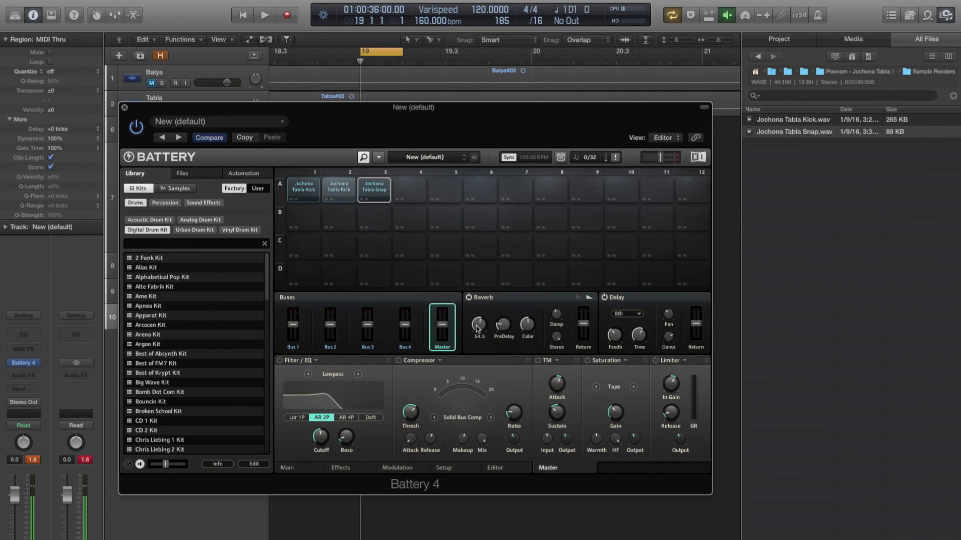
drag(478, 323, 478, 312)
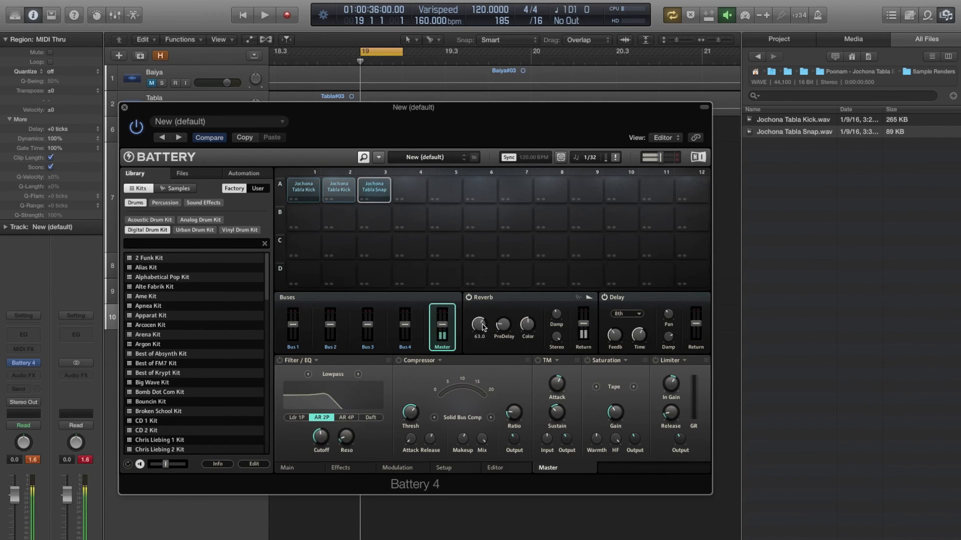
drag(583, 326, 586, 321)
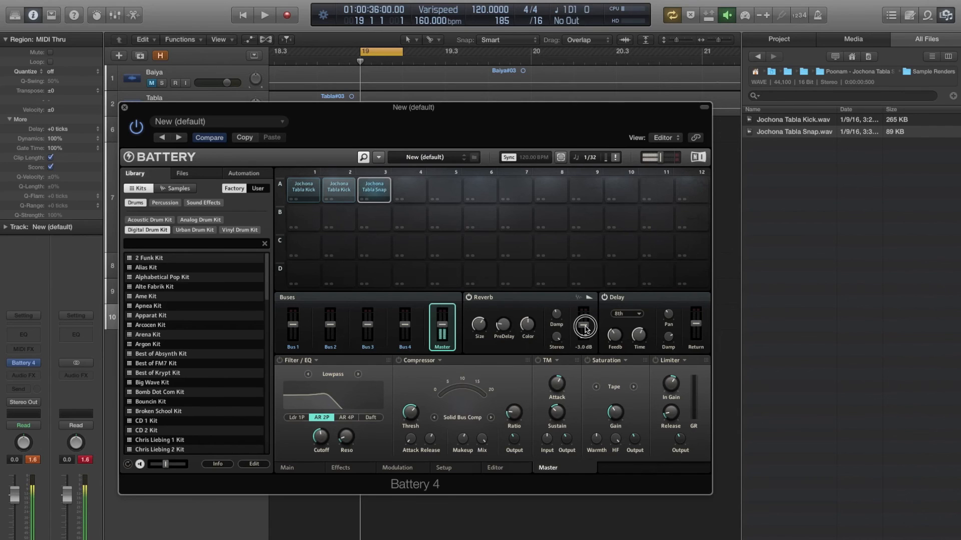
drag(583, 326, 583, 312)
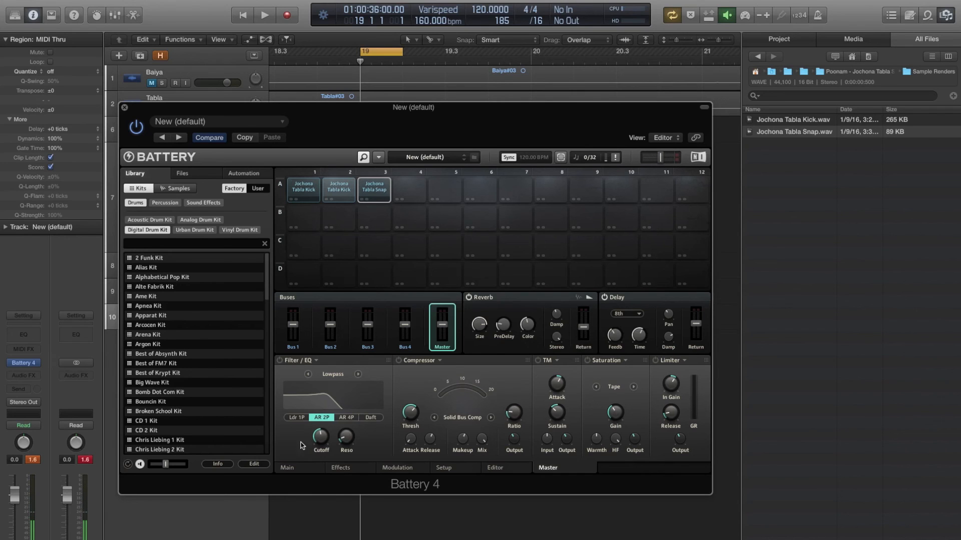
- Return the Battery 4 window to the snap cell's main page and shift it up and left
click(373, 190)
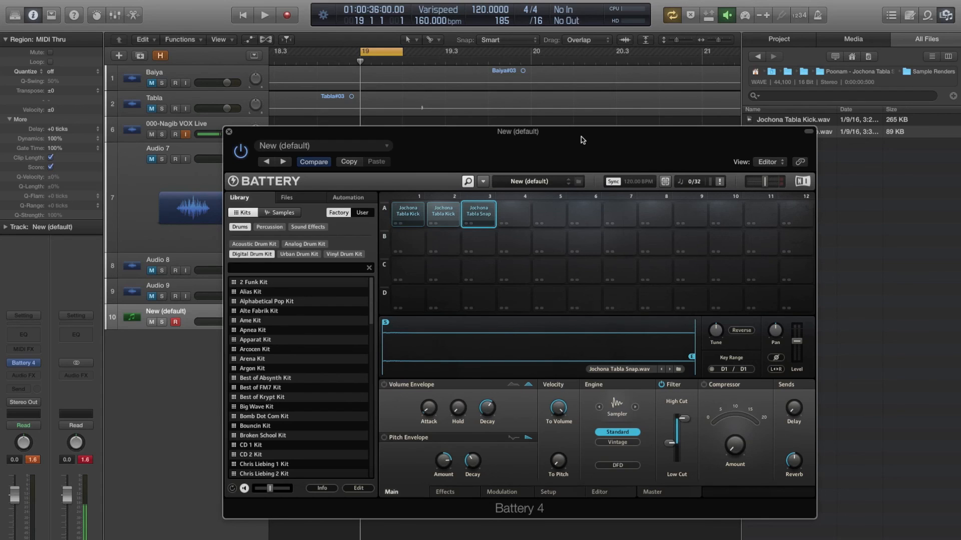
mouse_move(462, 151)
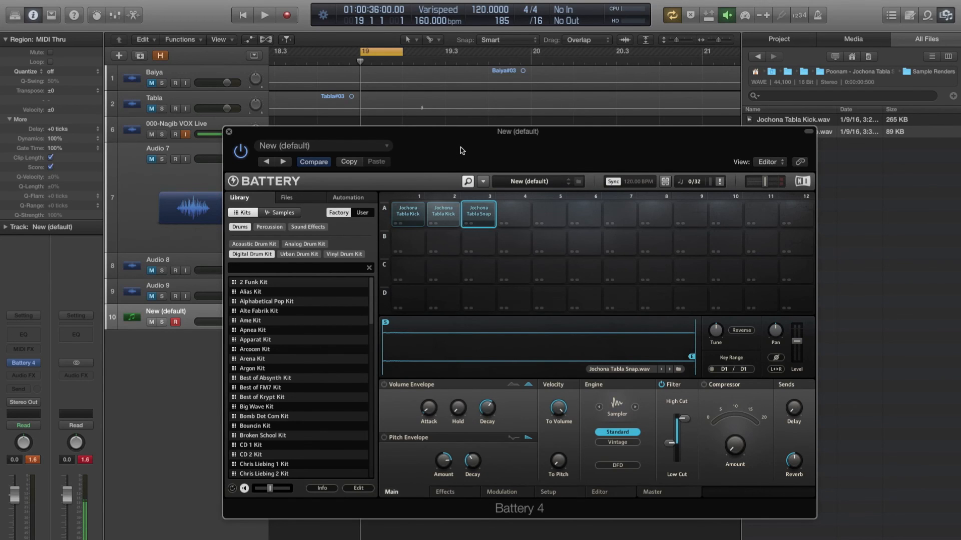
mouse_move(610, 146)
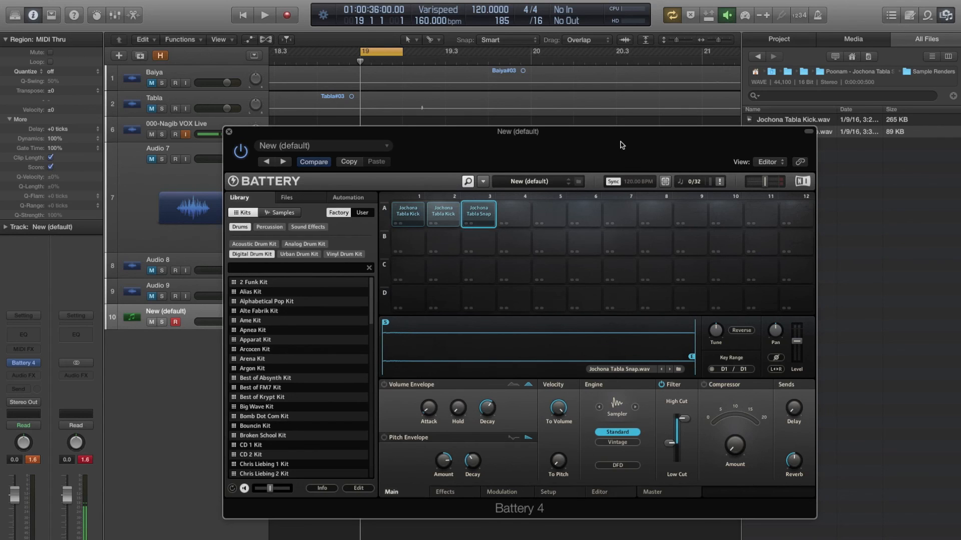
drag(517, 131, 470, 117)
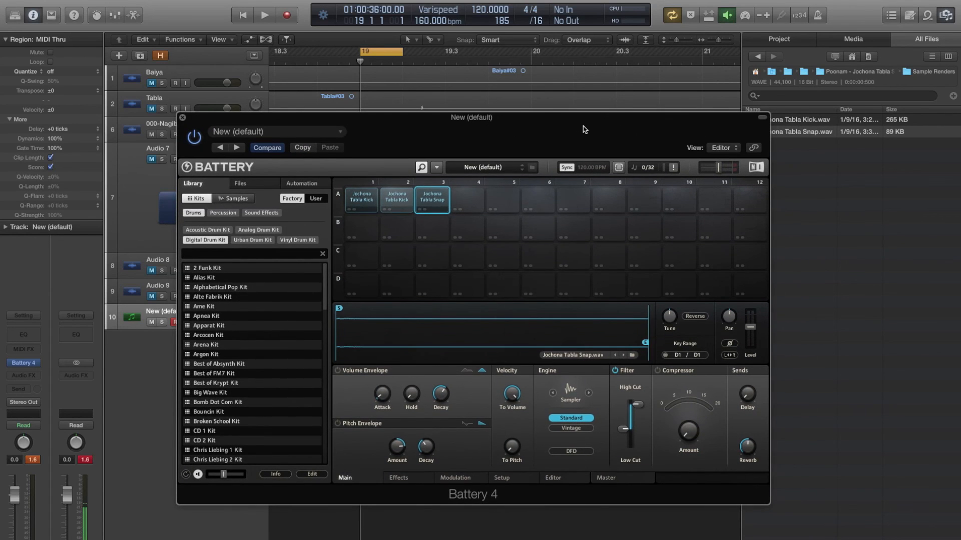